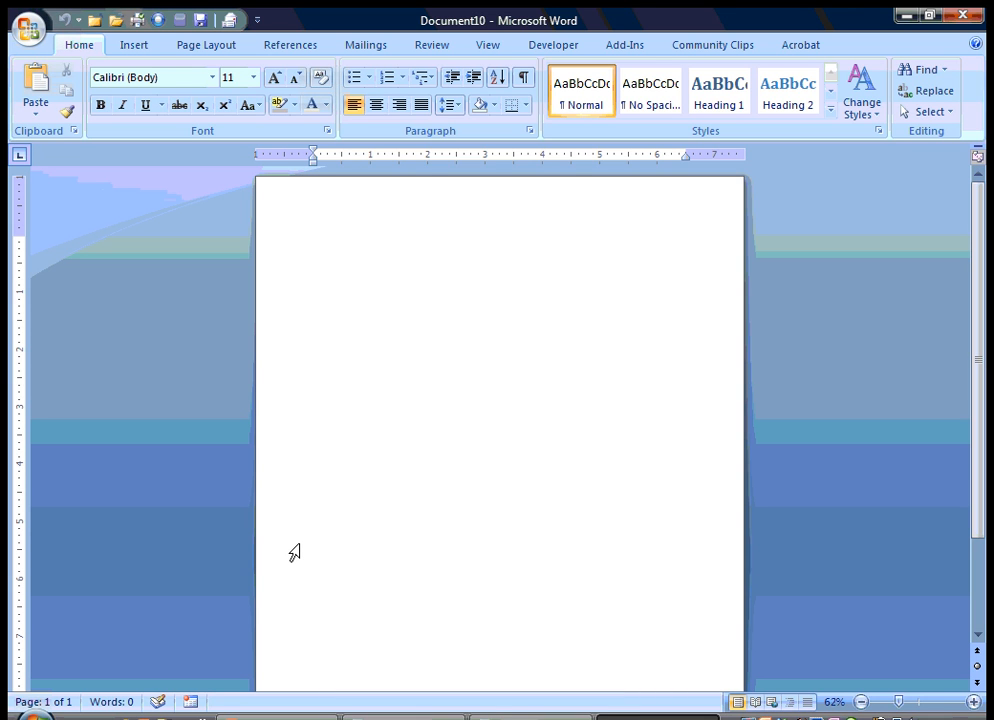
# Put the cursor on the blank page and bring up the Insert ribbon commands
pyautogui.click(314, 239)
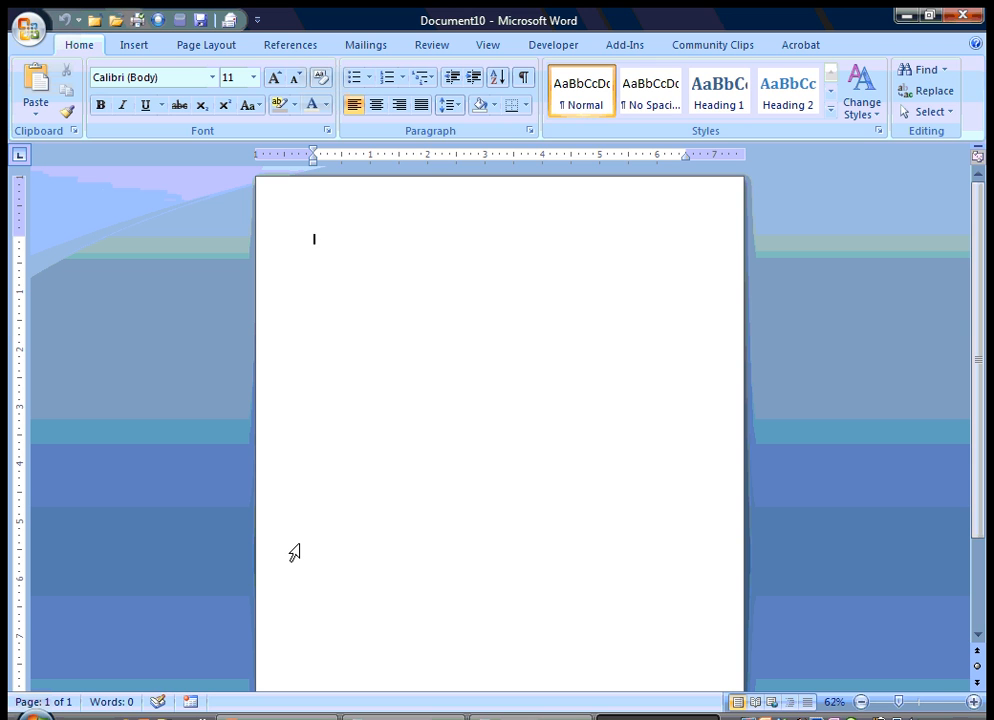
pyautogui.moveTo(281, 256)
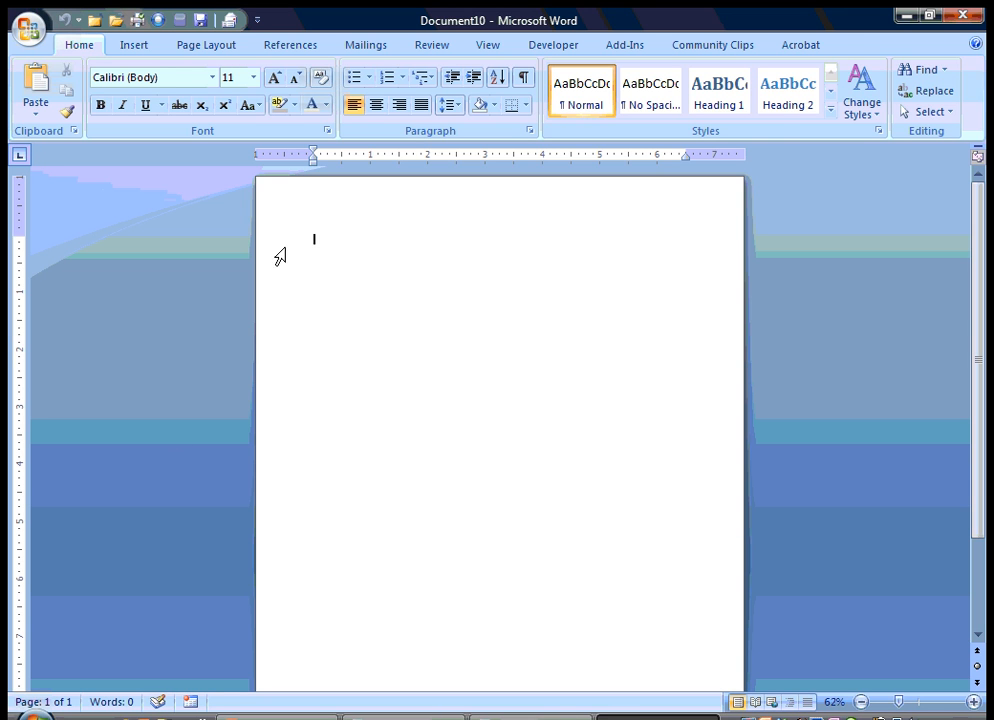
pyautogui.click(133, 44)
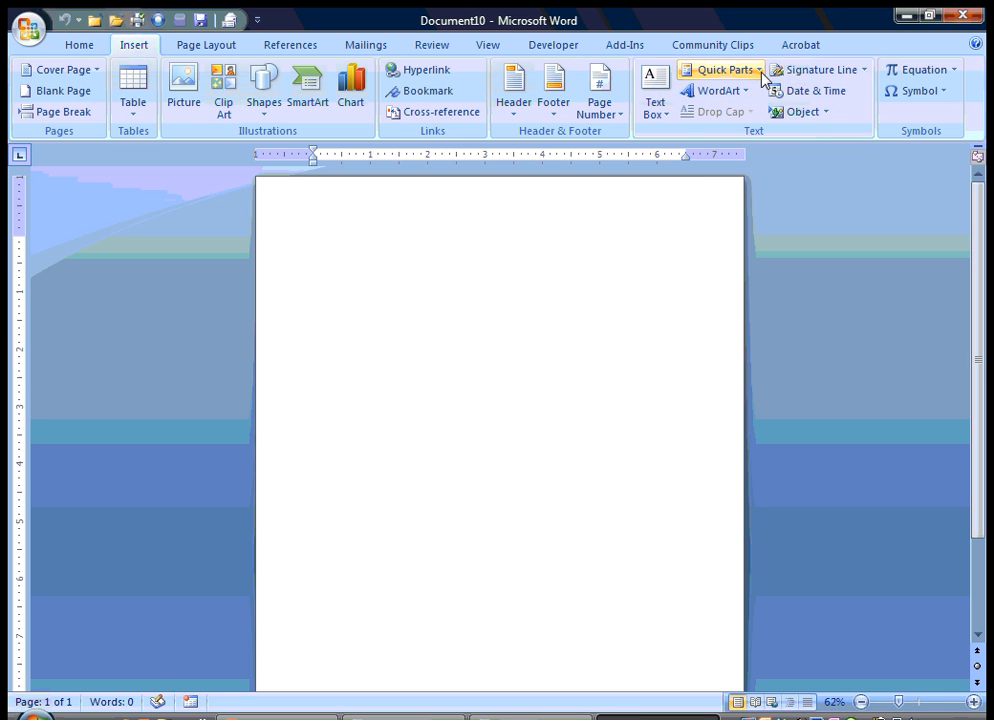
# Launch the Building Blocks Organizer and preview the Arrow, Right and Circle, Right page numbers
pyautogui.click(725, 69)
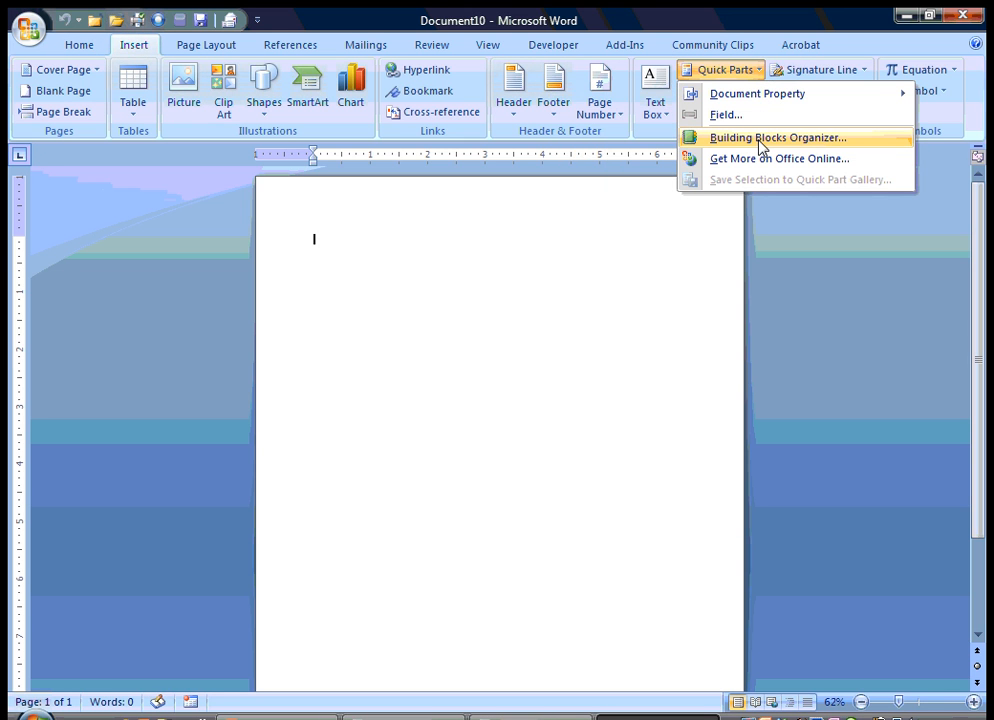
pyautogui.click(778, 137)
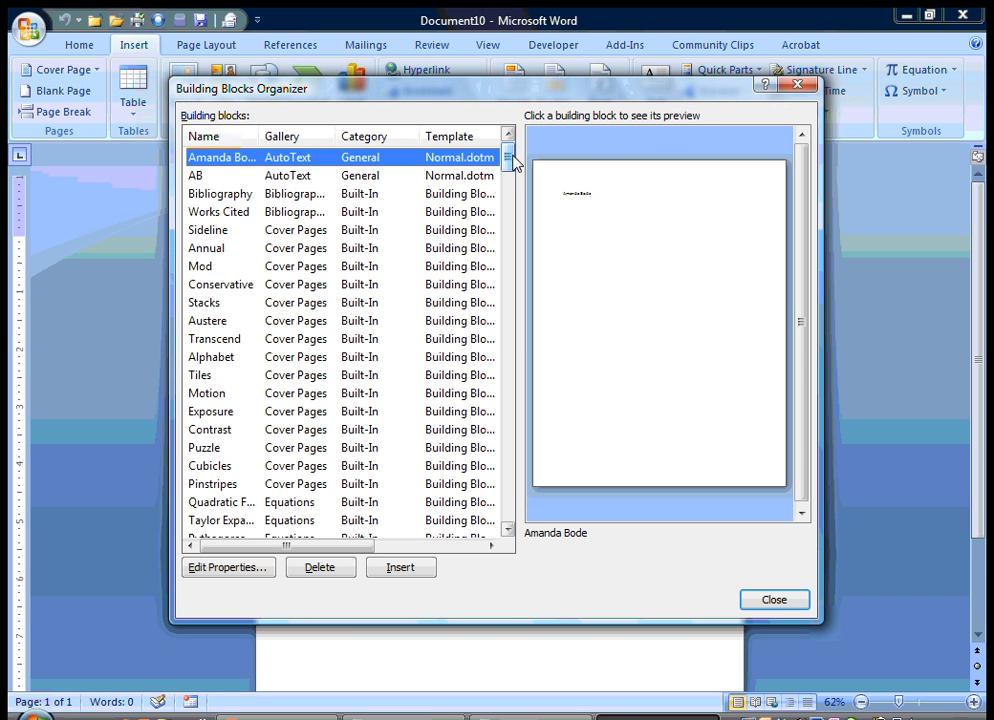
pyautogui.moveTo(512, 166)
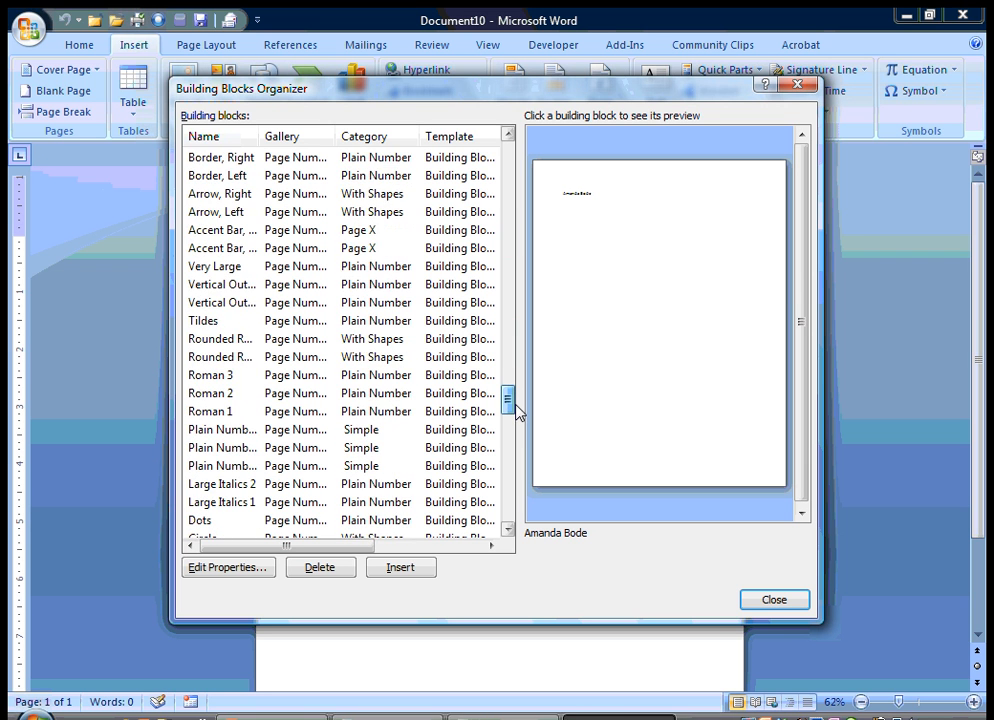
pyautogui.moveTo(508, 395); pyautogui.dragTo(508, 428)
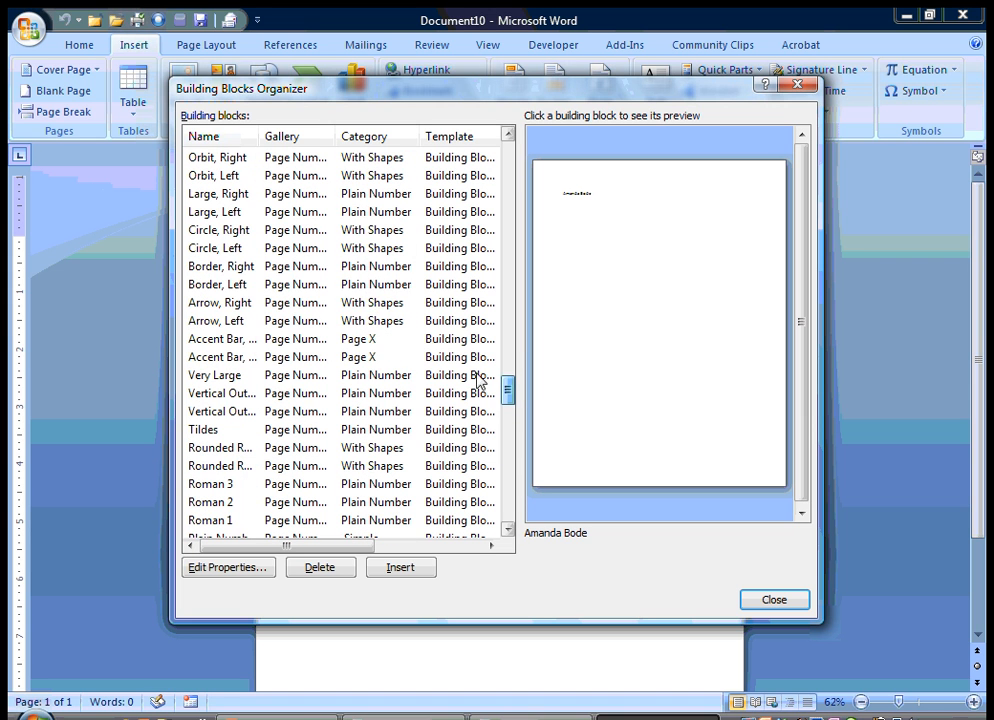
pyautogui.click(220, 302)
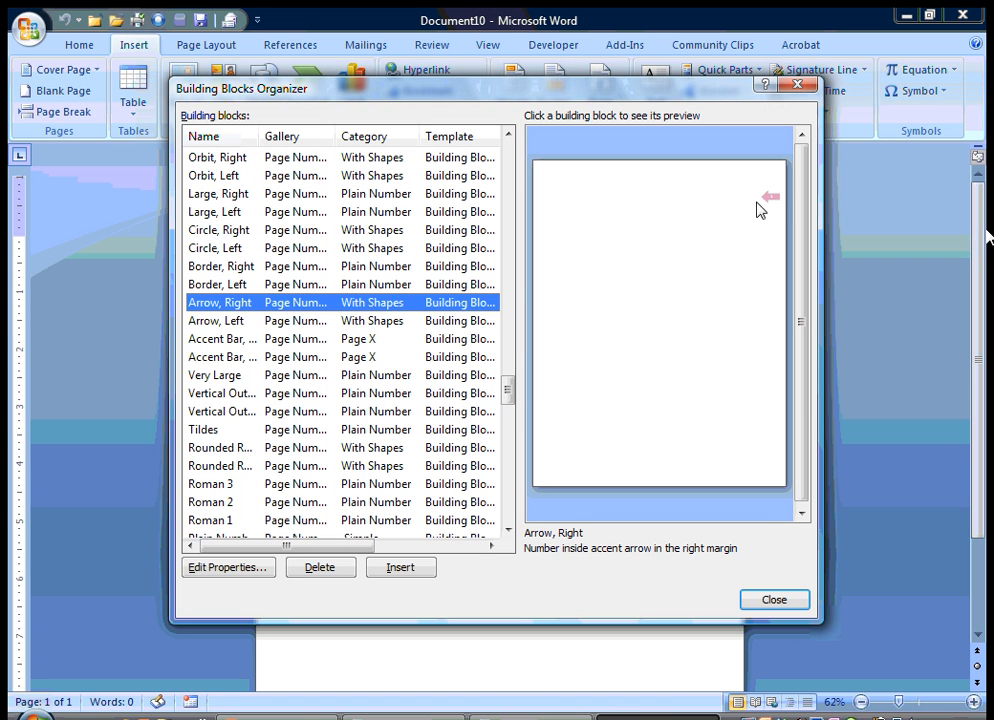
pyautogui.click(219, 229)
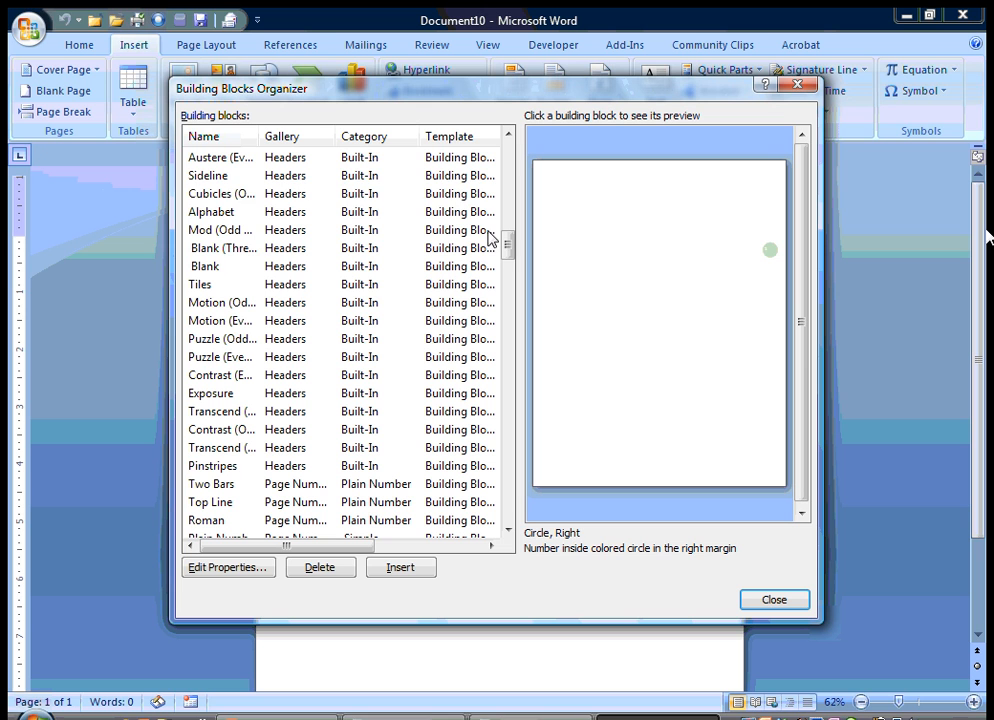
# Preview the Cubicles and Tiles headers, Two Bars page number and Puzzle footer
pyautogui.click(220, 193)
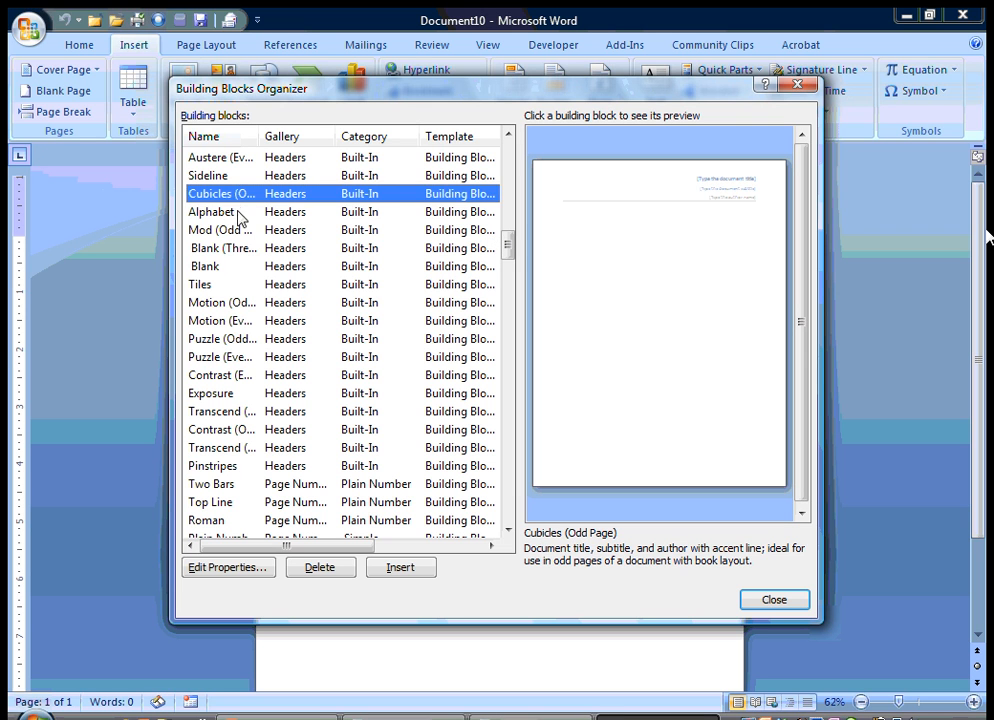
pyautogui.click(200, 284)
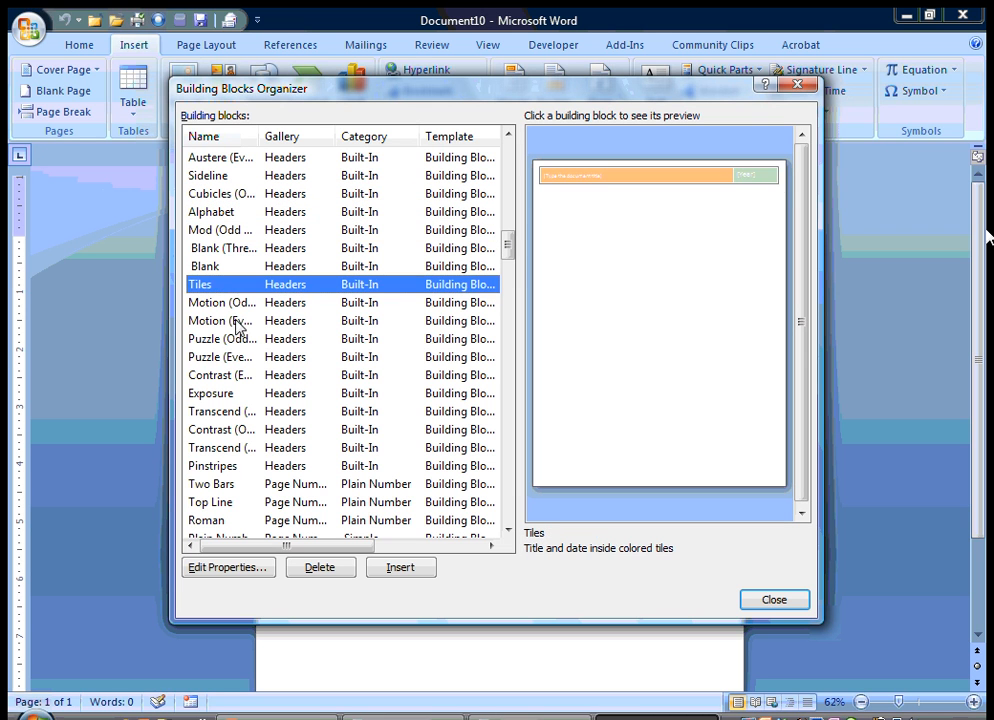
pyautogui.click(220, 320)
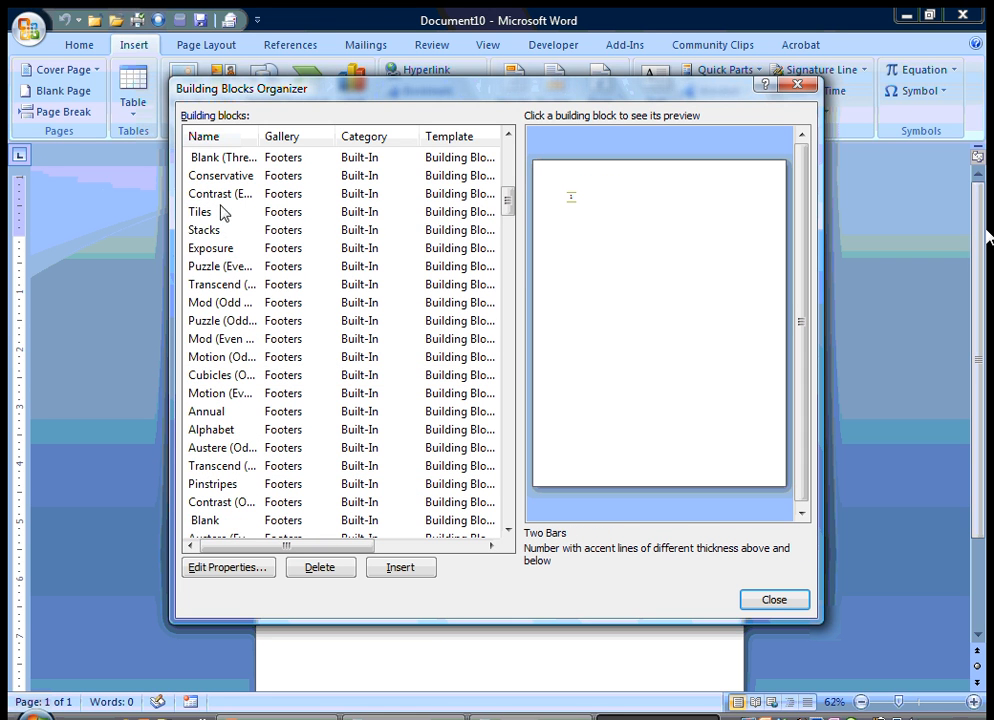
pyautogui.click(221, 175)
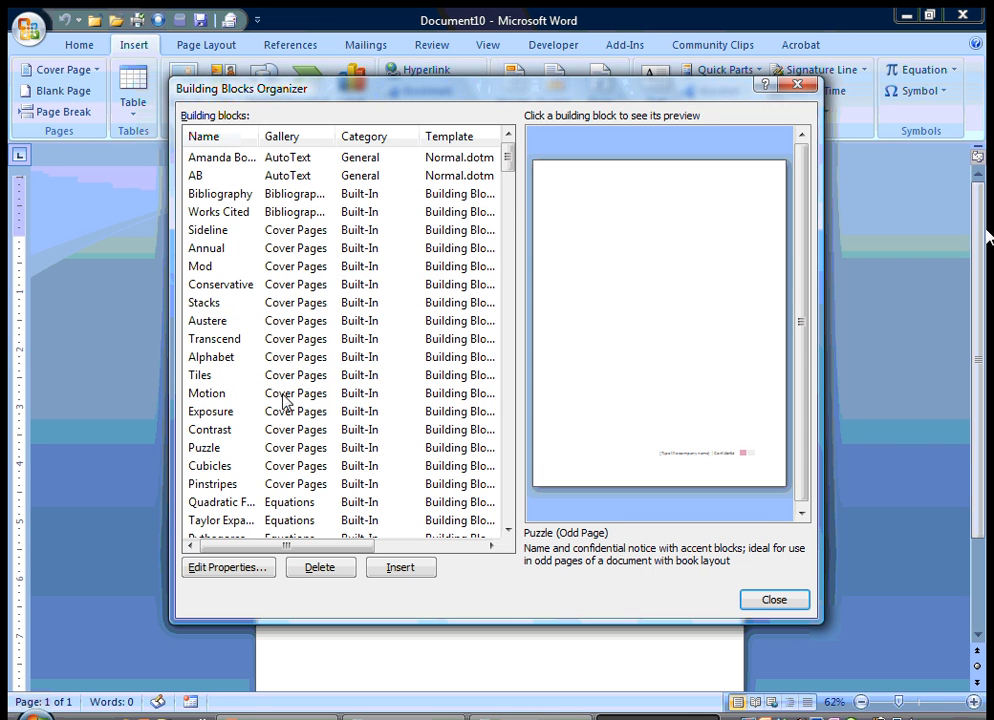
# Browse the Tiles, Alphabet and Annual cover pages, settling on Conservative
pyautogui.click(200, 375)
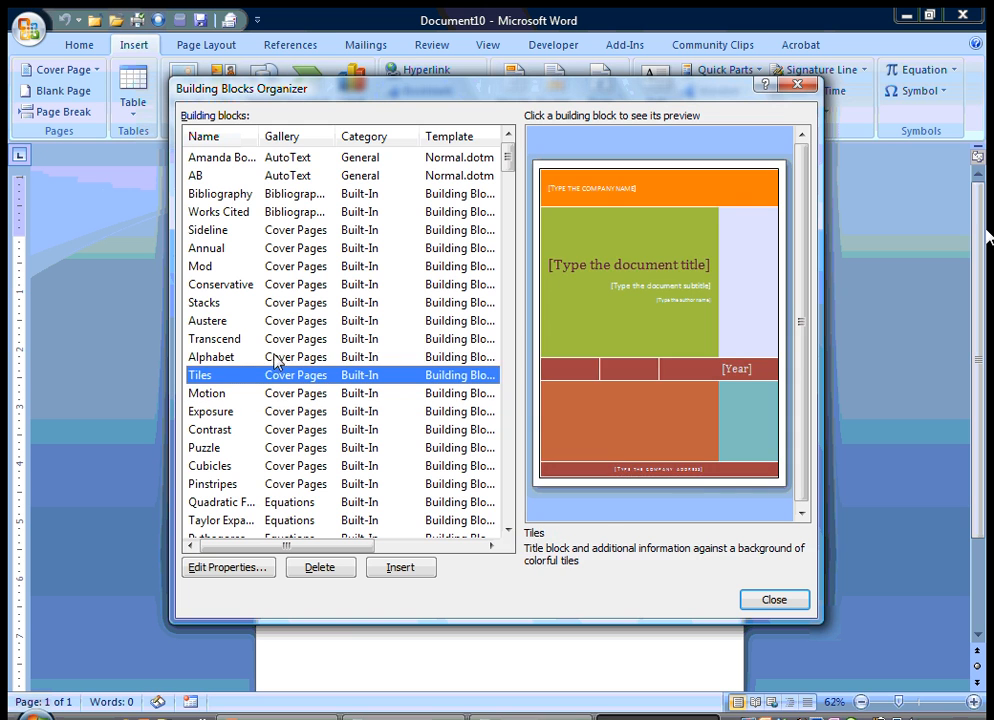
pyautogui.click(211, 357)
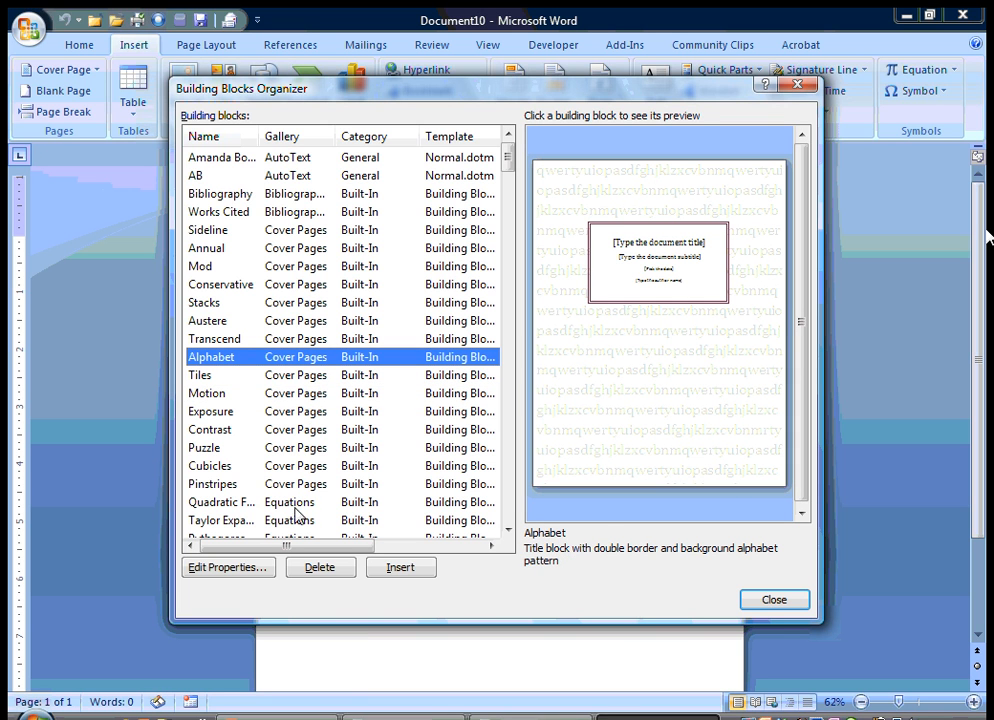
pyautogui.moveTo(277, 261)
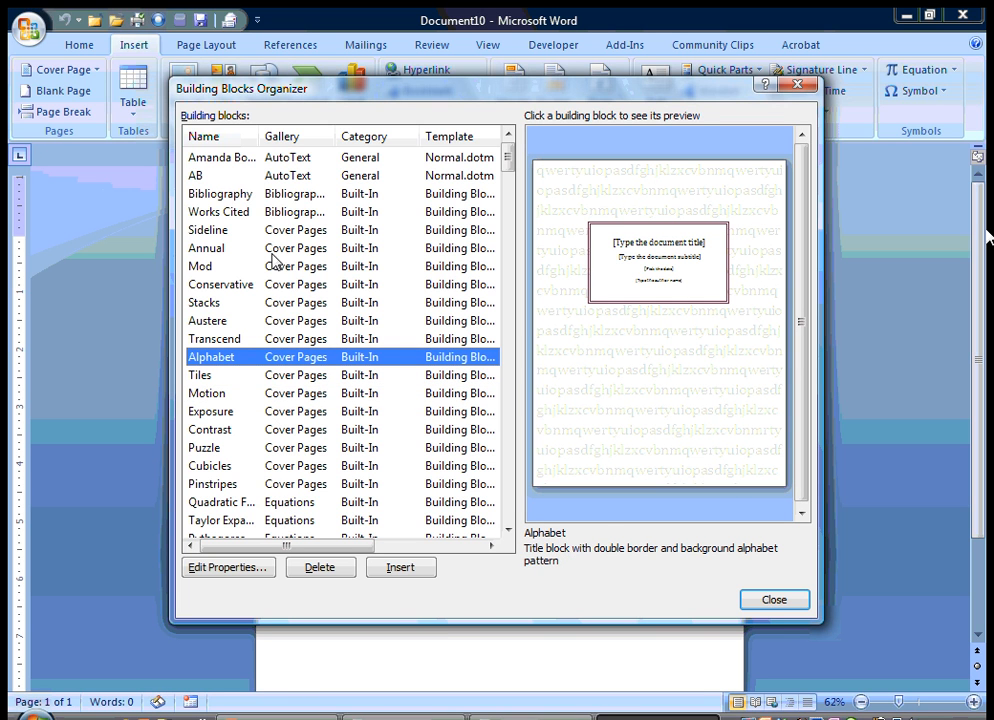
pyautogui.click(219, 211)
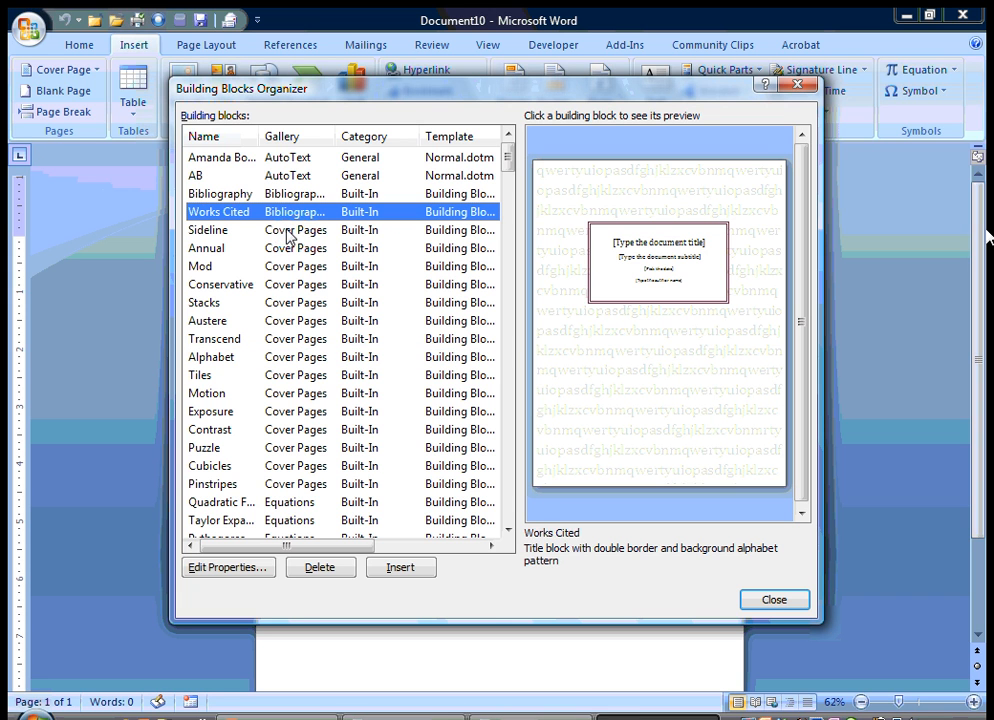
pyautogui.click(207, 247)
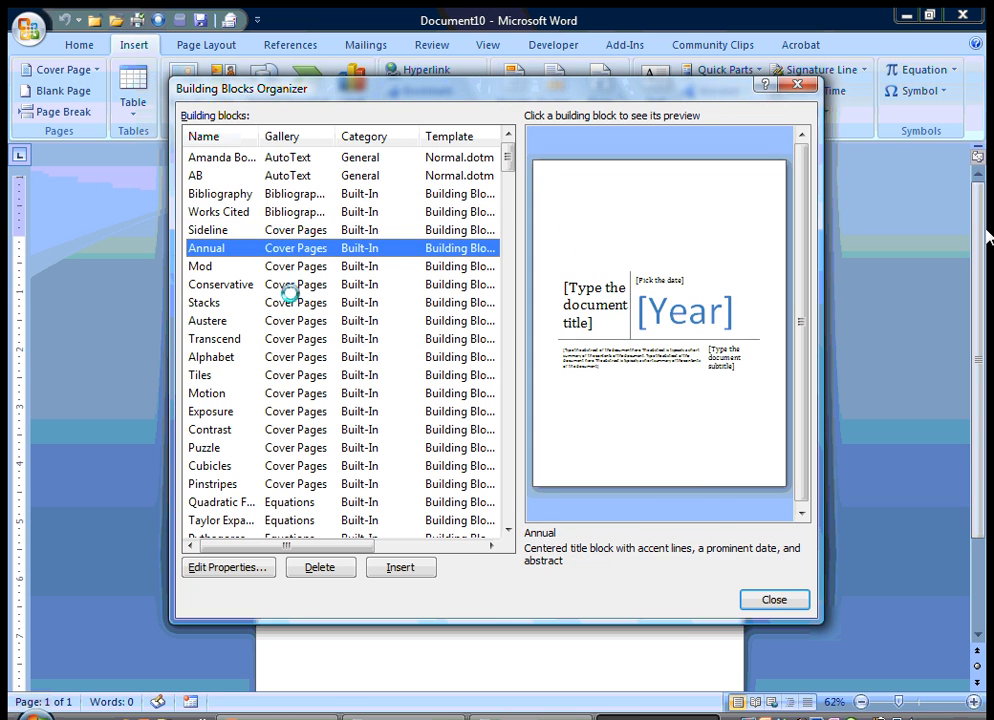
pyautogui.click(221, 284)
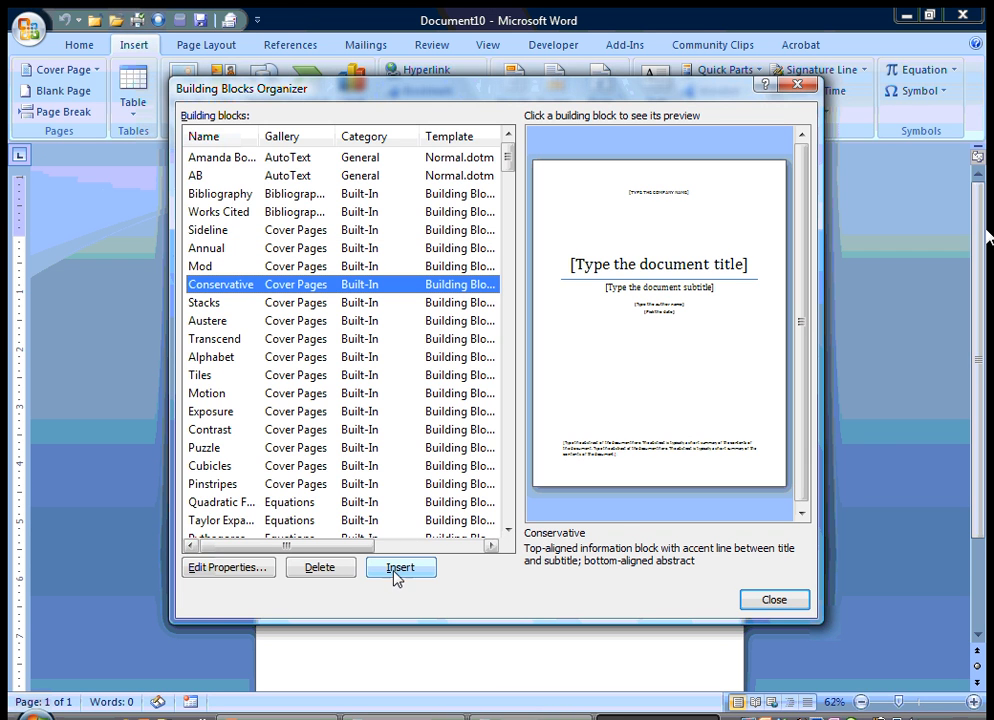
# Insert the Conservative cover page and scroll through its title, subtitle, author and abstract placeholders
pyautogui.click(399, 567)
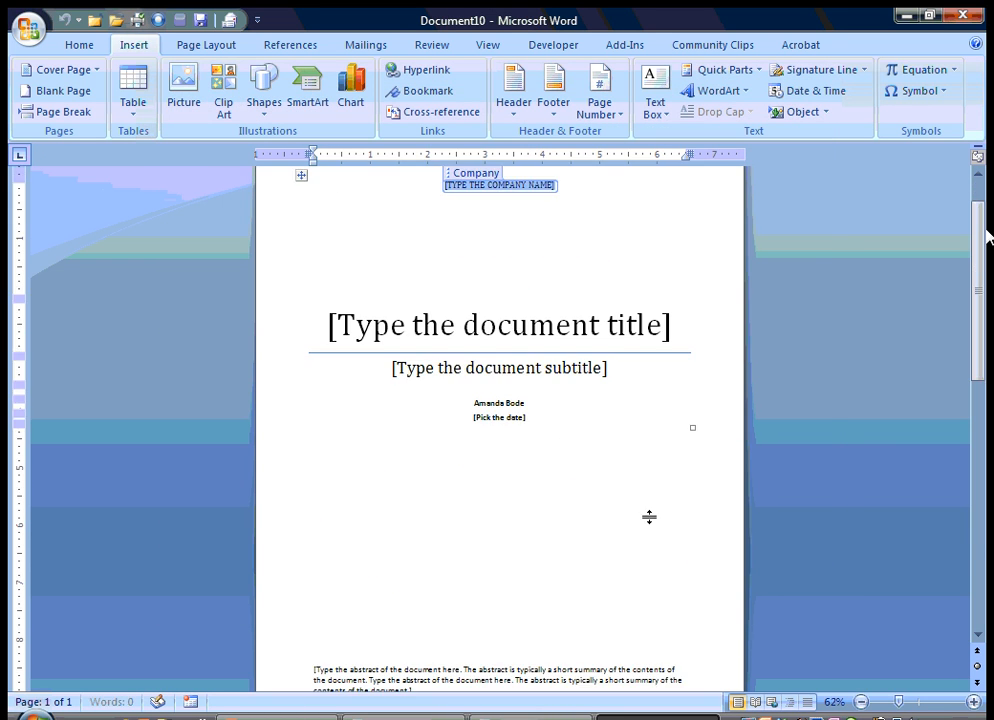
pyautogui.scroll(-3)
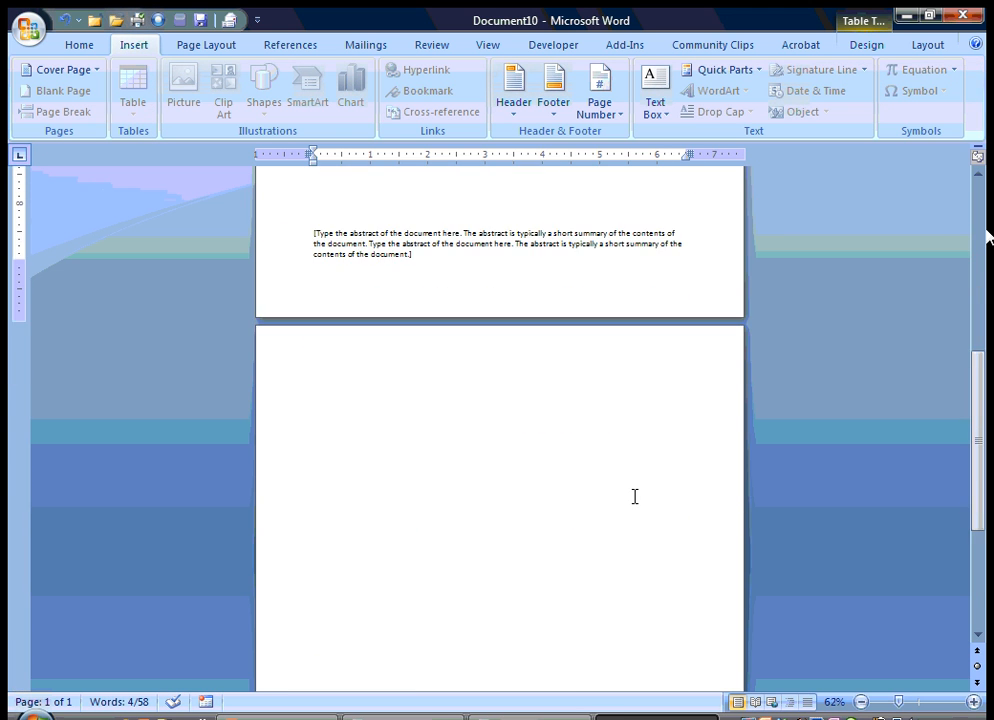
pyautogui.click(58, 69)
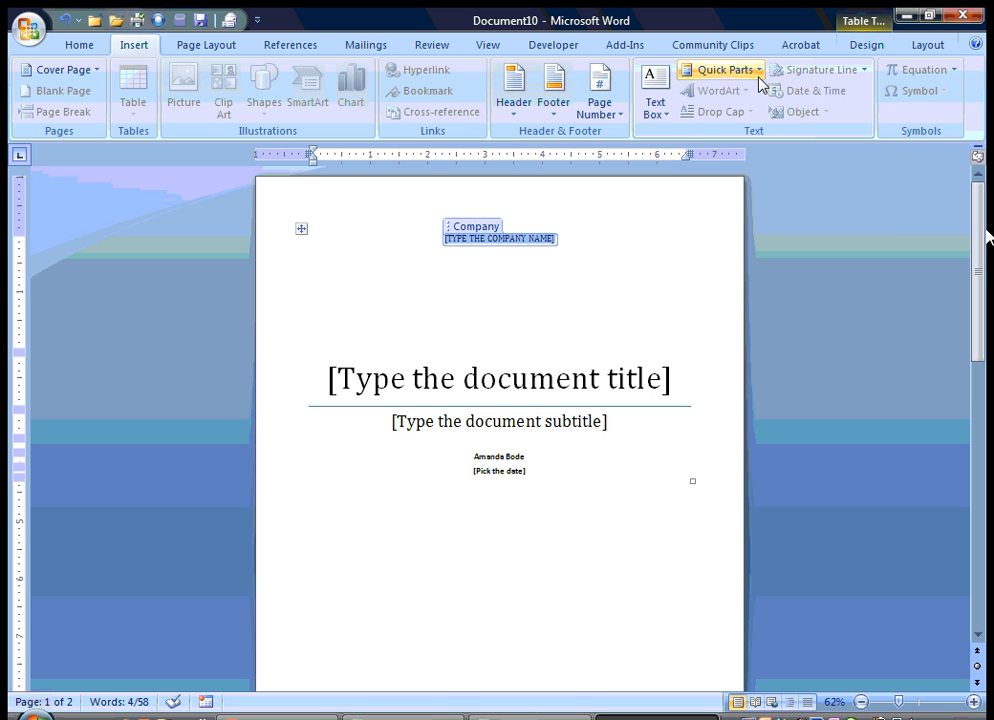
pyautogui.moveTo(722, 69)
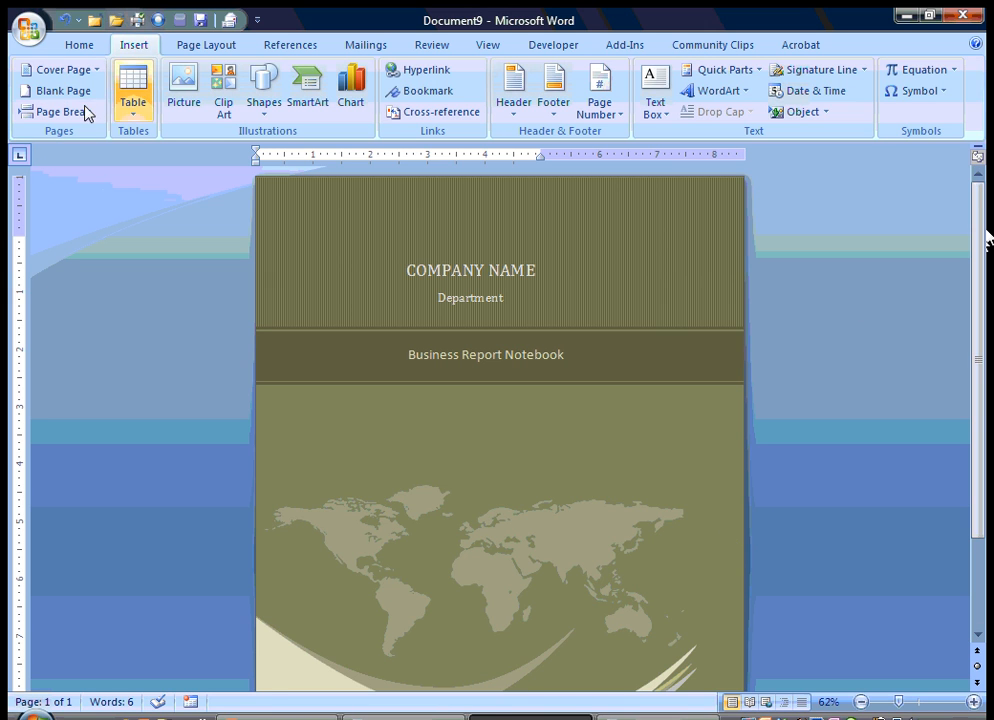
# Select the entire Business Report Notebook cover and choose Save Selection to Quick Part Gallery
pyautogui.click(79, 44)
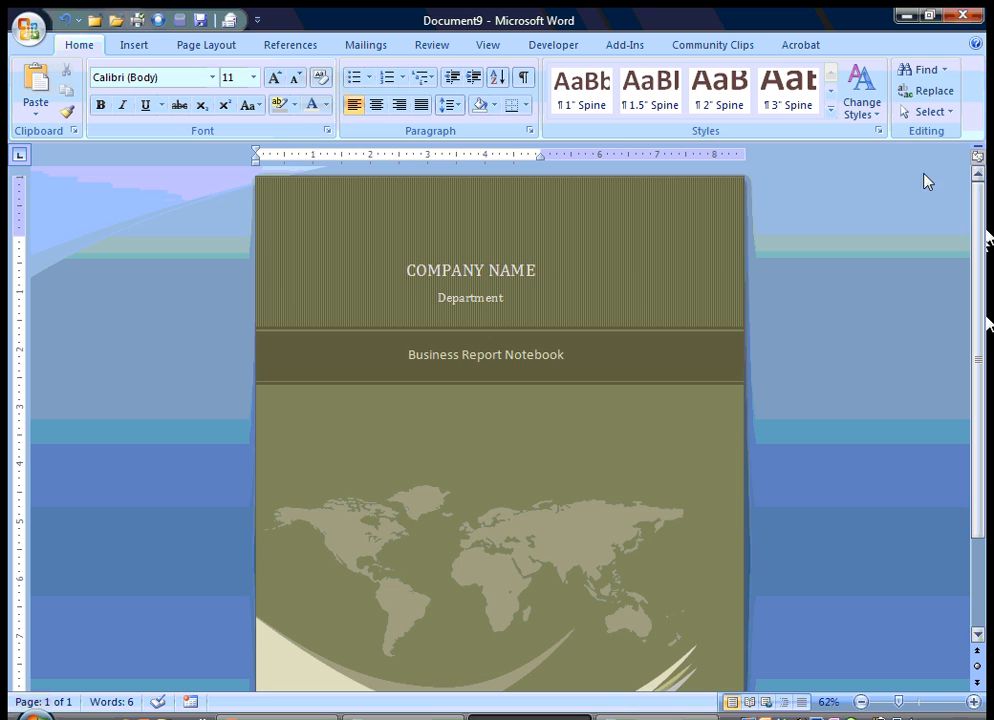
pyautogui.click(924, 111)
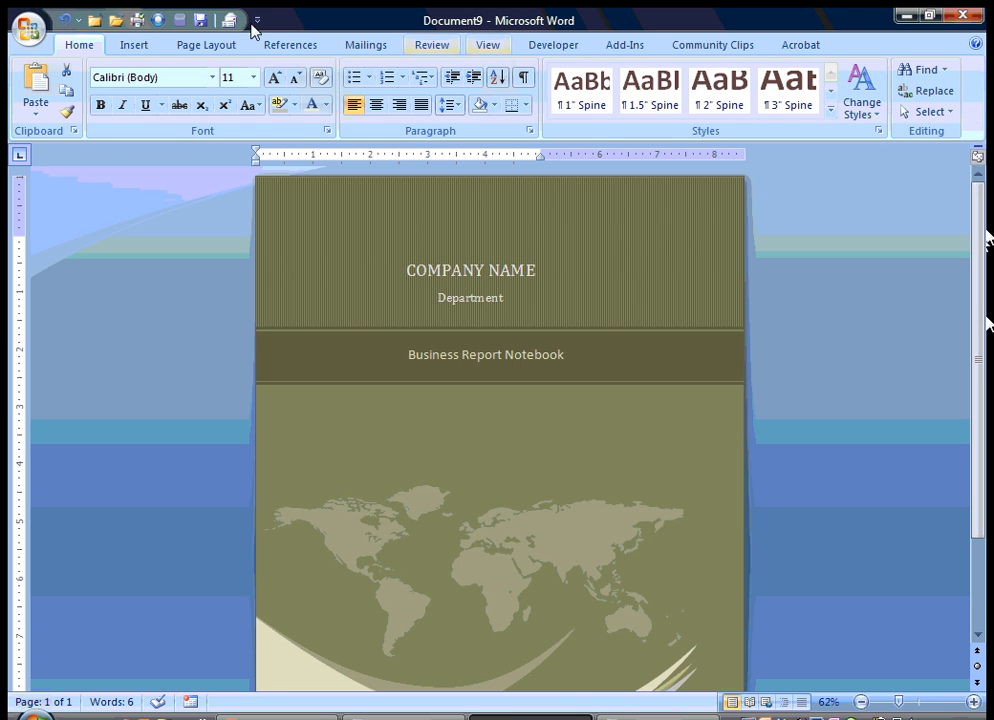
pyautogui.click(133, 44)
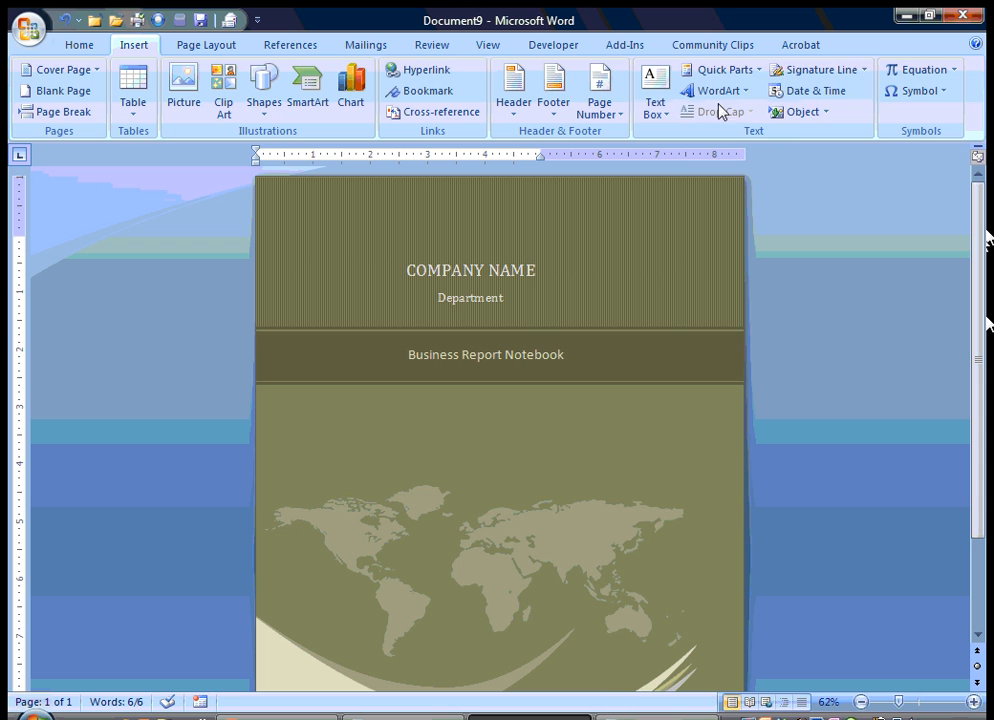
pyautogui.click(722, 69)
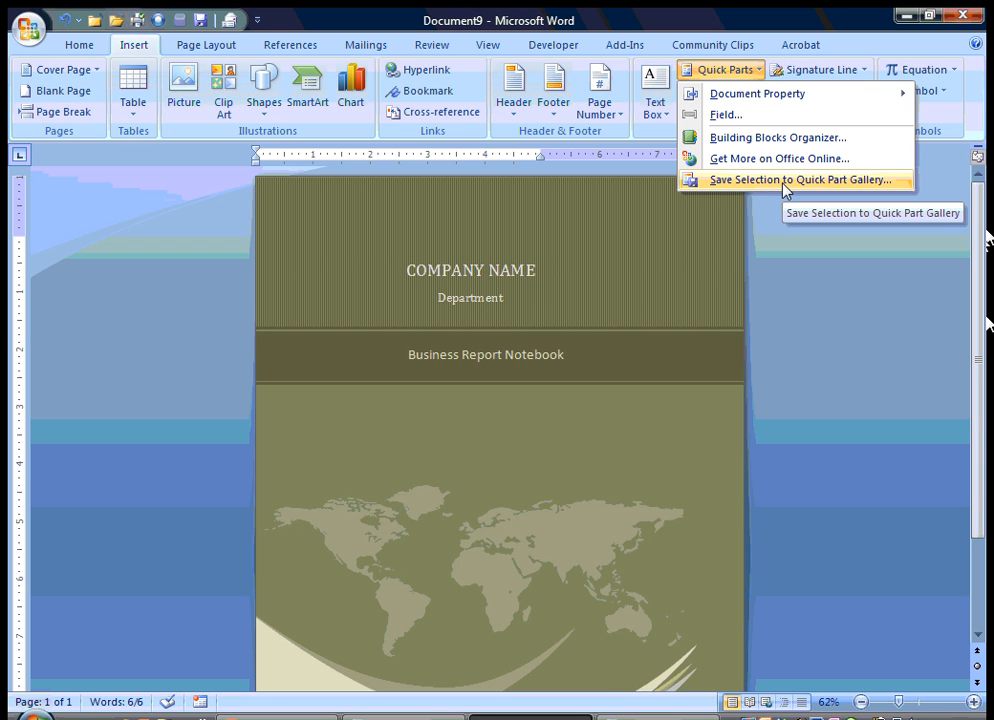
pyautogui.click(803, 180)
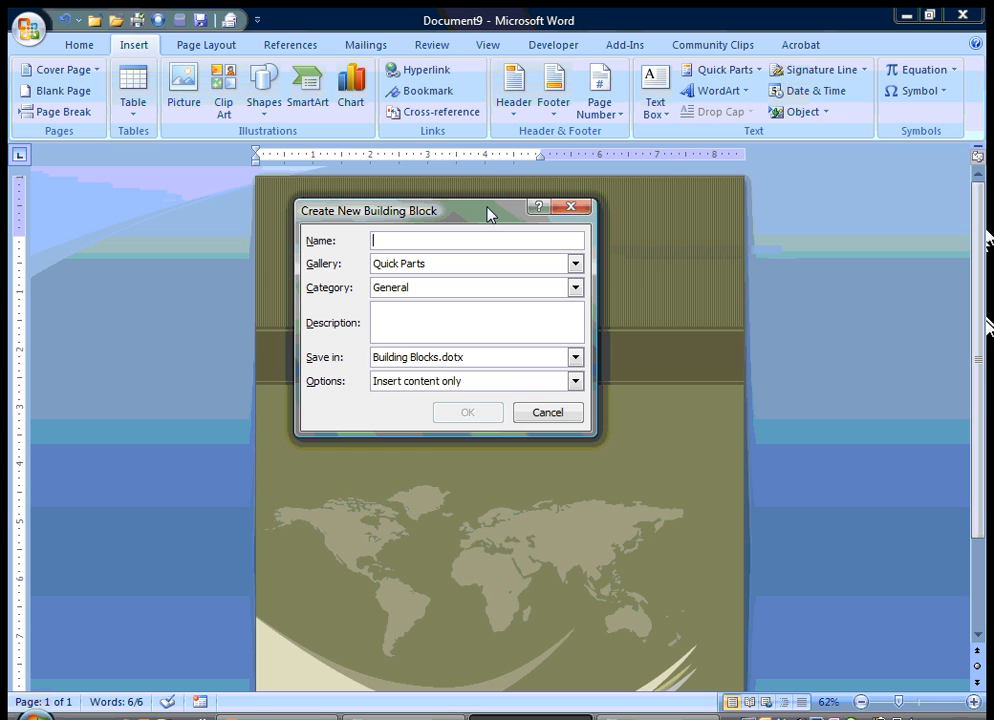
# Name it 'Buisness Report', Gallery Cover Pages, Campaign description, Insert content only, and confirm
pyautogui.write('Buisness Report')
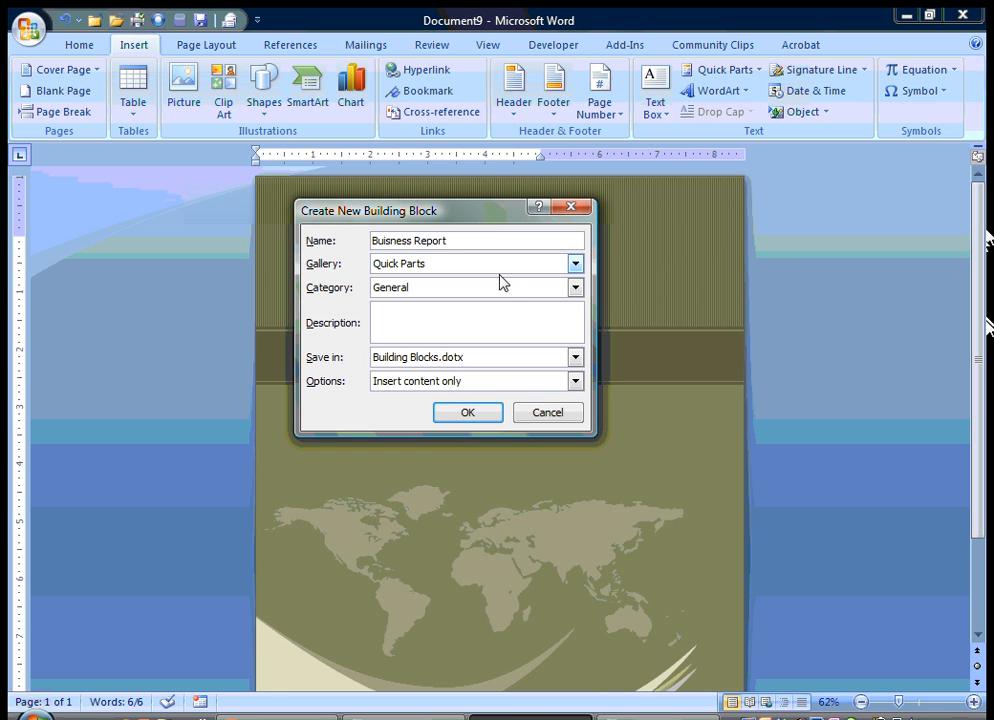
pyautogui.click(575, 287)
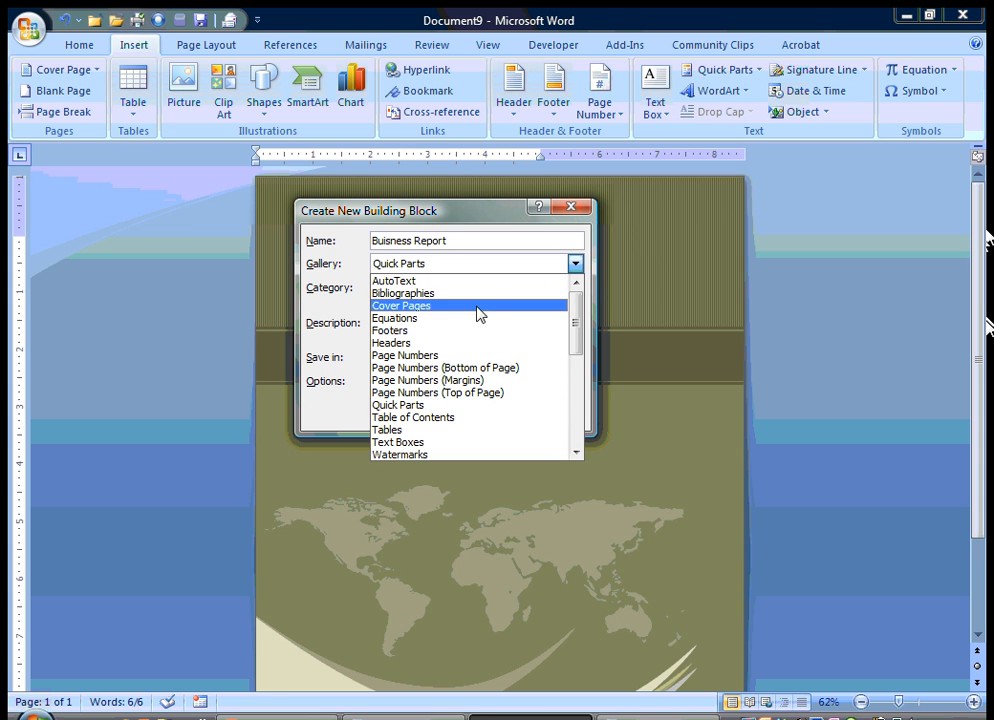
pyautogui.click(401, 305)
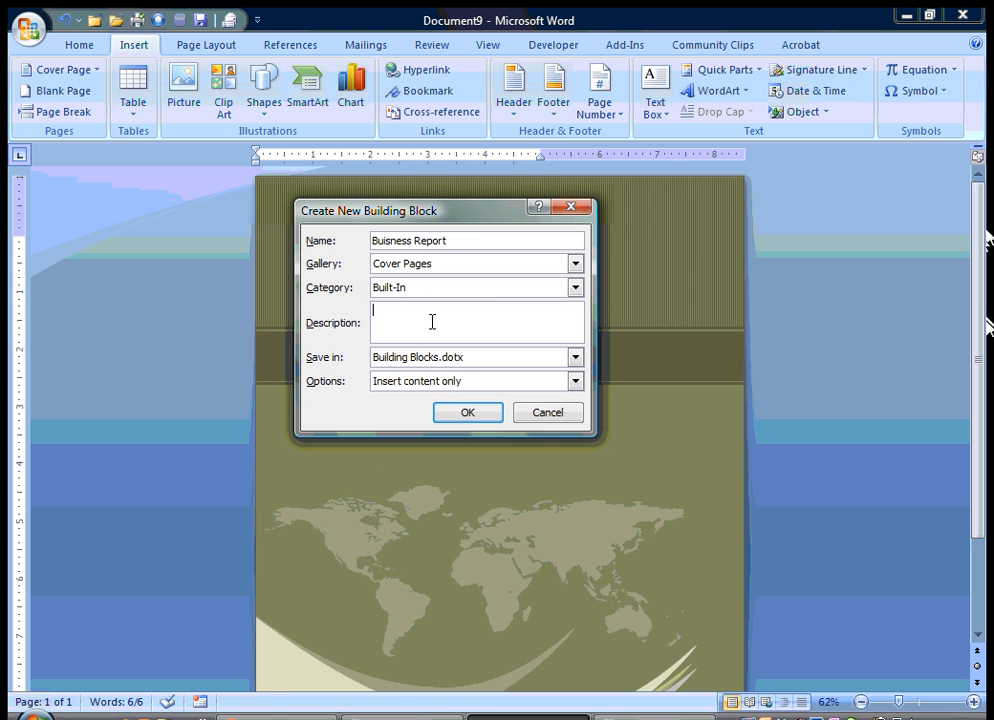
pyautogui.write('Cover Page for')
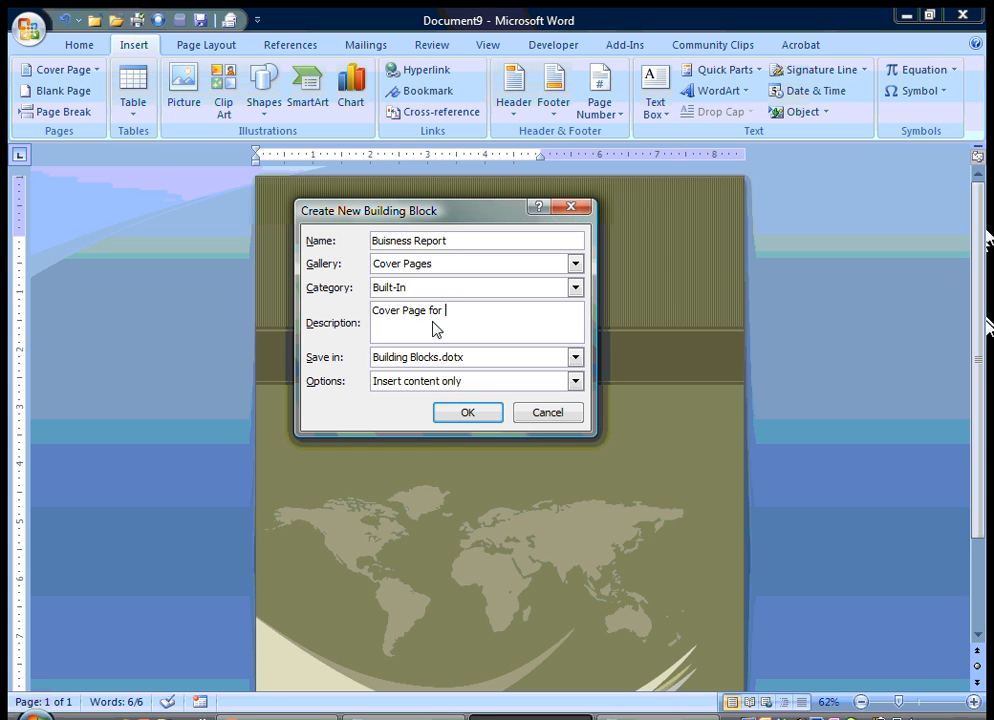
pyautogui.write('Business Report Campaign')
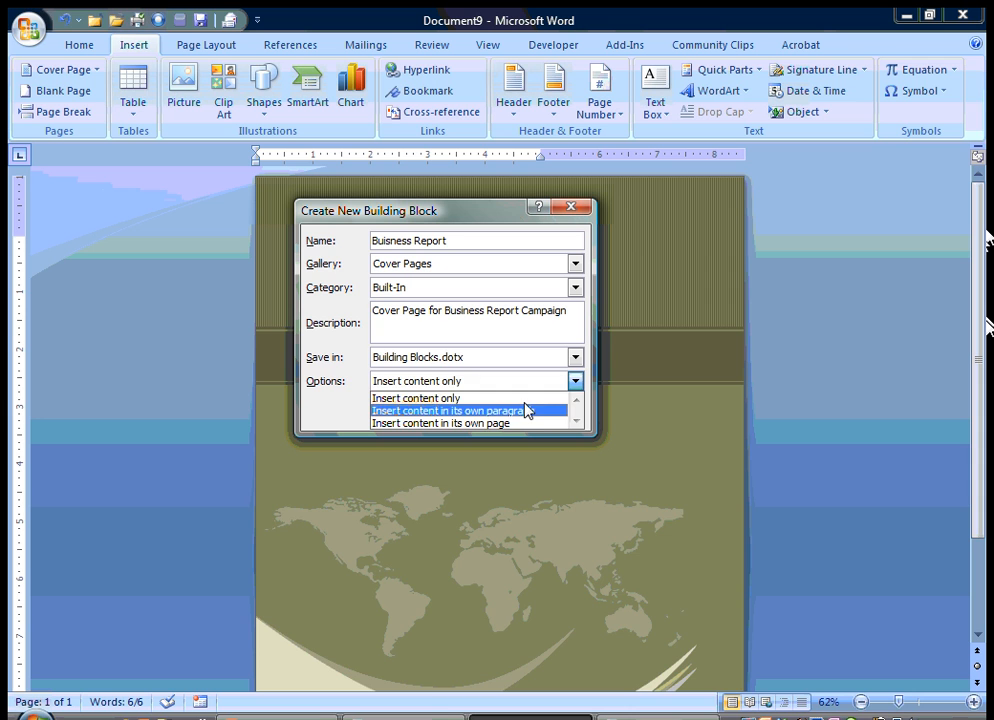
pyautogui.click(416, 398)
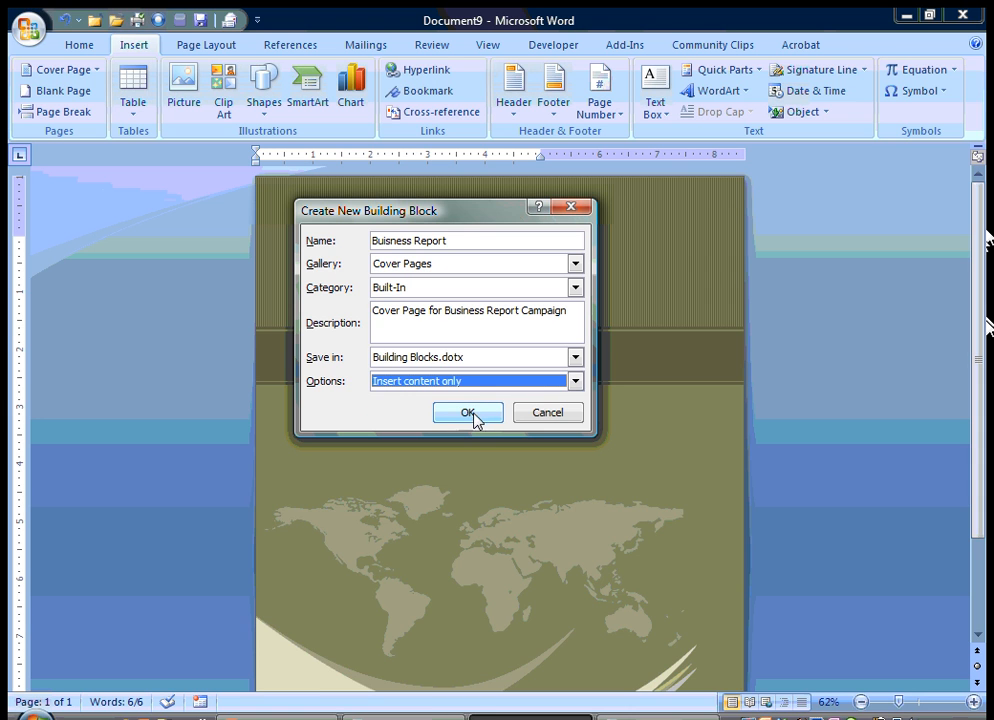
pyautogui.click(468, 412)
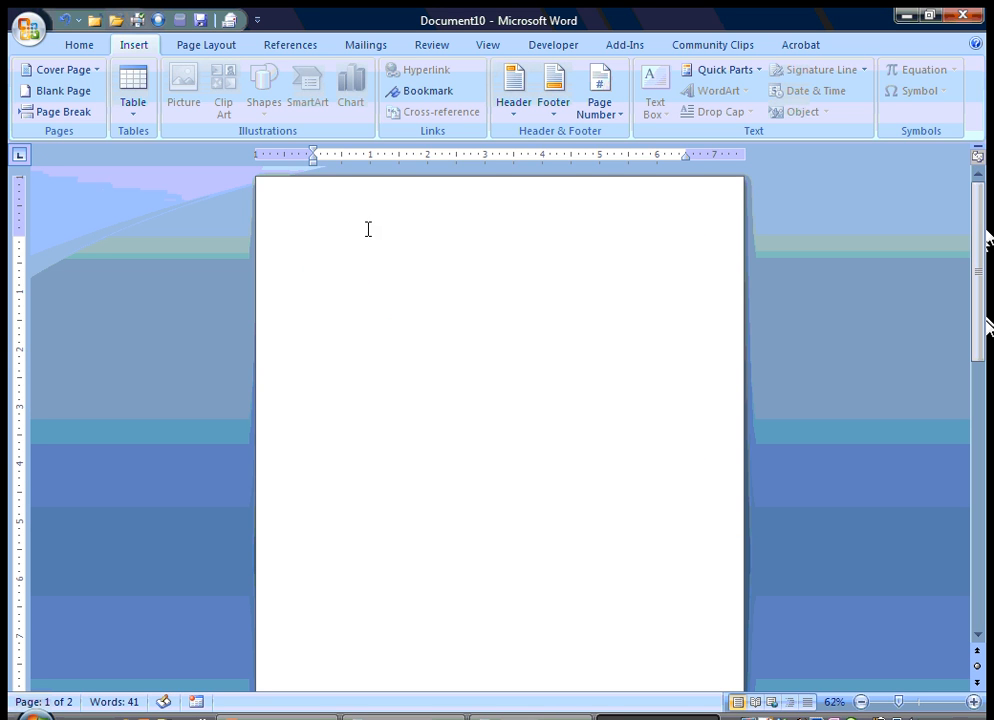
# Open the Quick Parts dropdown on the Insert ribbon of the fresh document
pyautogui.click(725, 69)
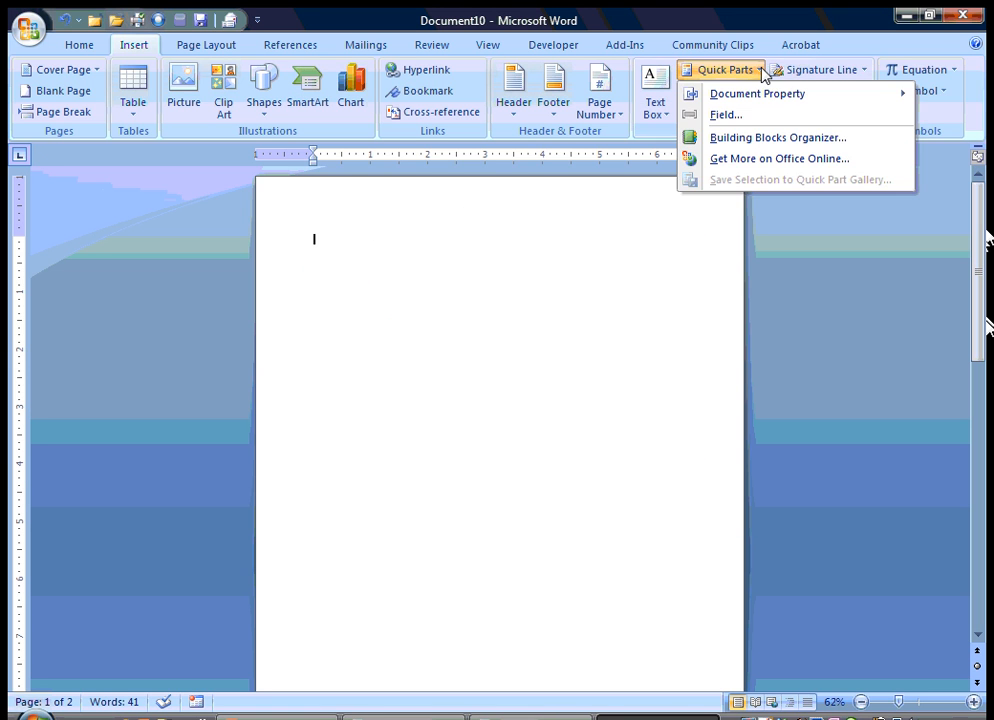
pyautogui.moveTo(778, 137)
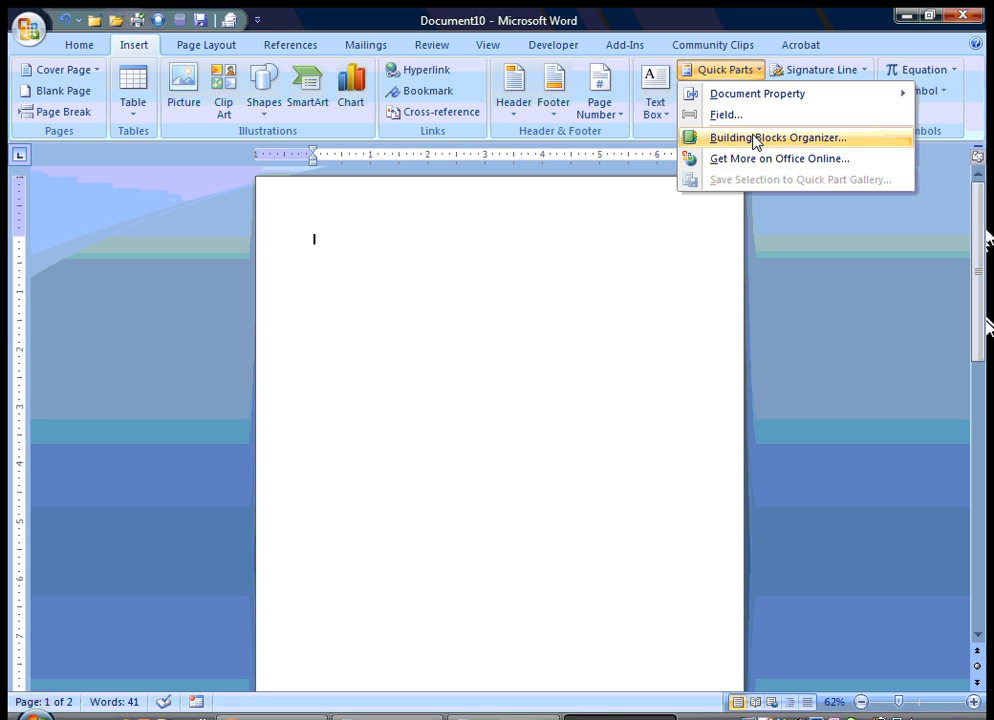
pyautogui.moveTo(745, 140)
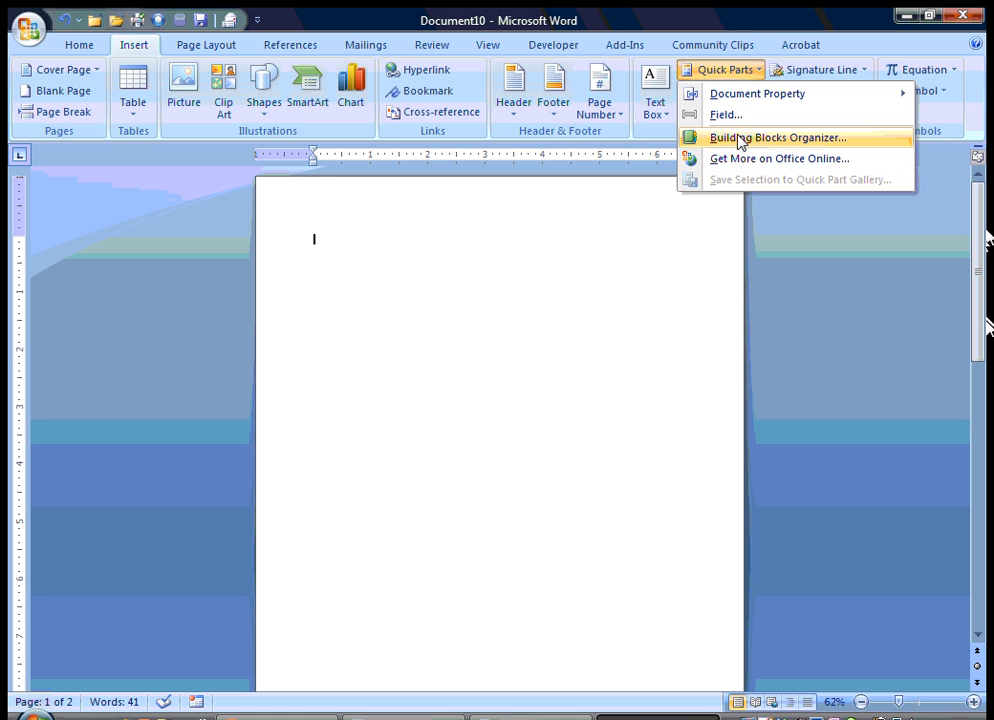
# Choose Building Blocks Organizer from Quick Parts and select the Buisness Report entry
pyautogui.click(777, 137)
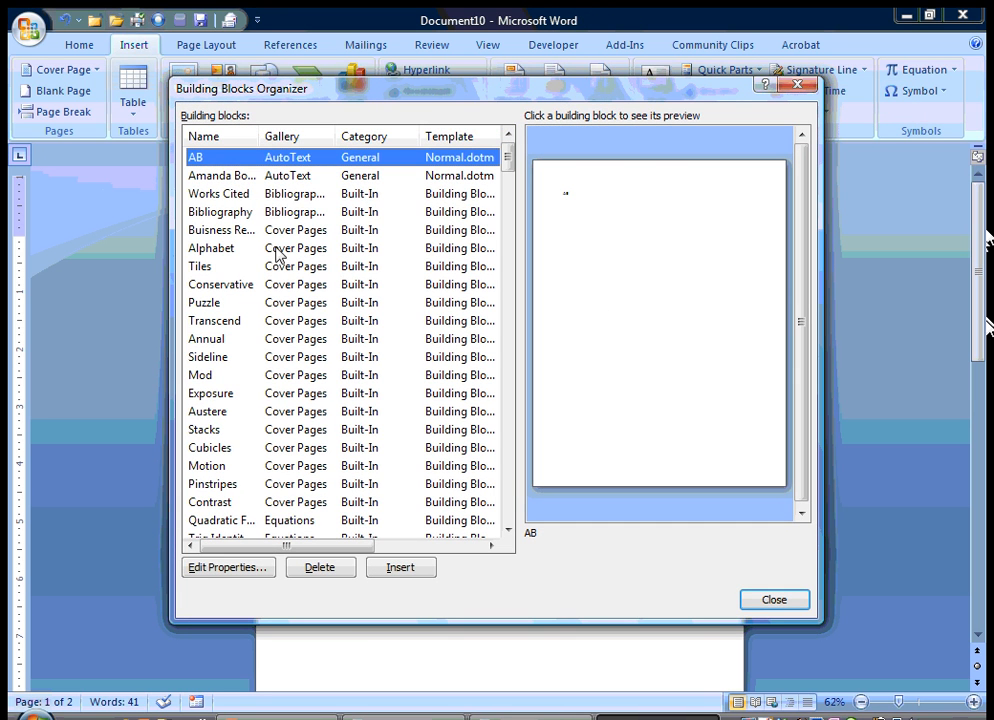
pyautogui.click(221, 230)
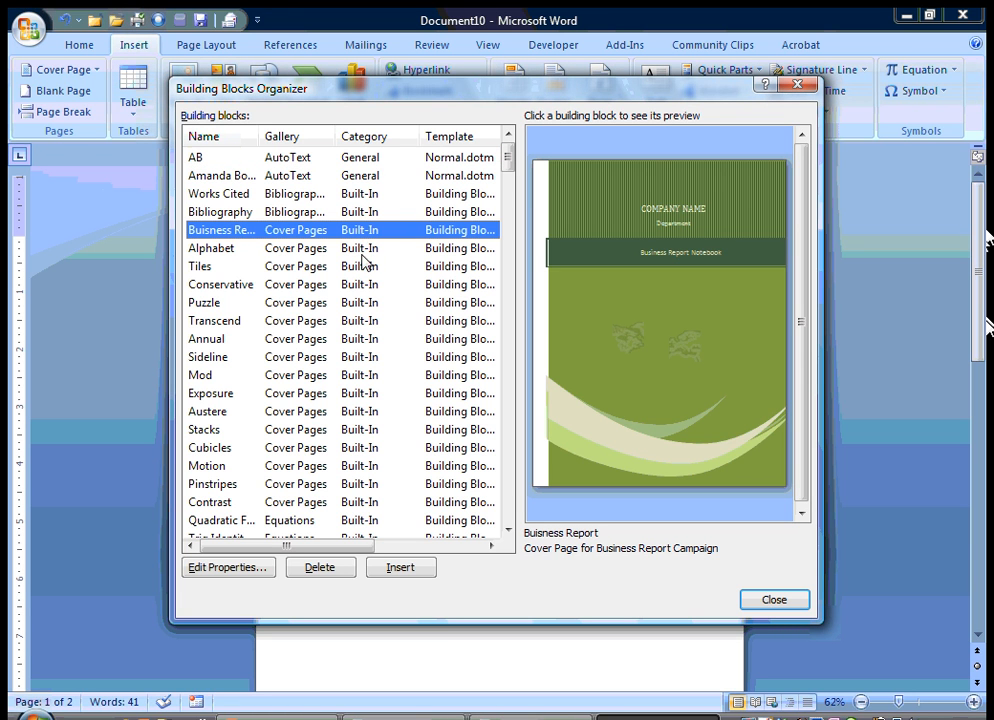
pyautogui.moveTo(435, 244)
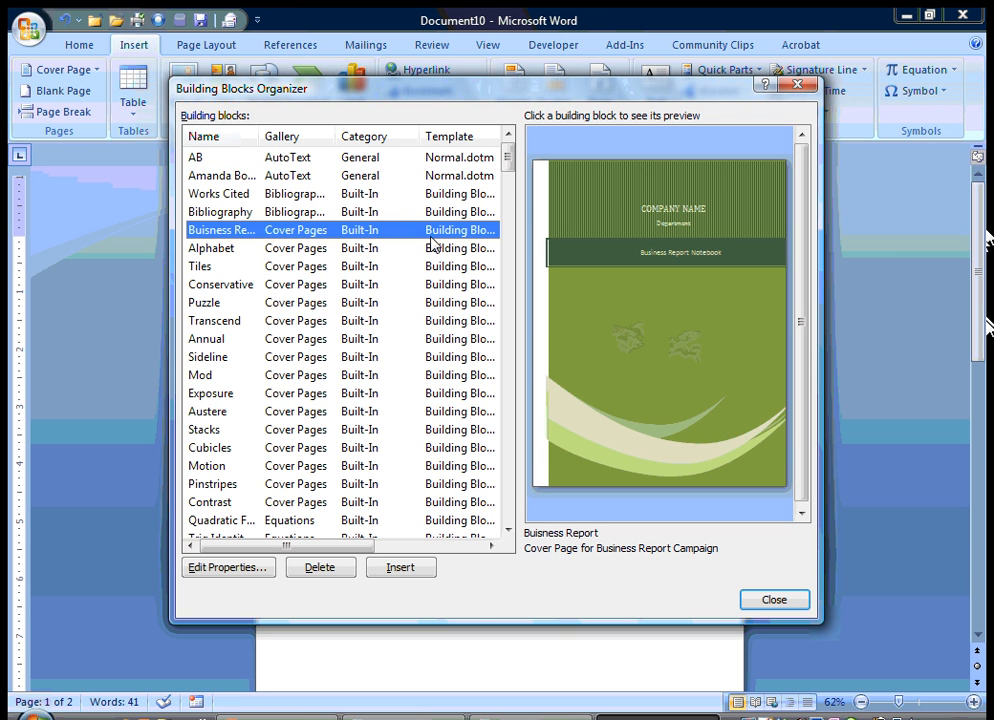
pyautogui.moveTo(445, 575)
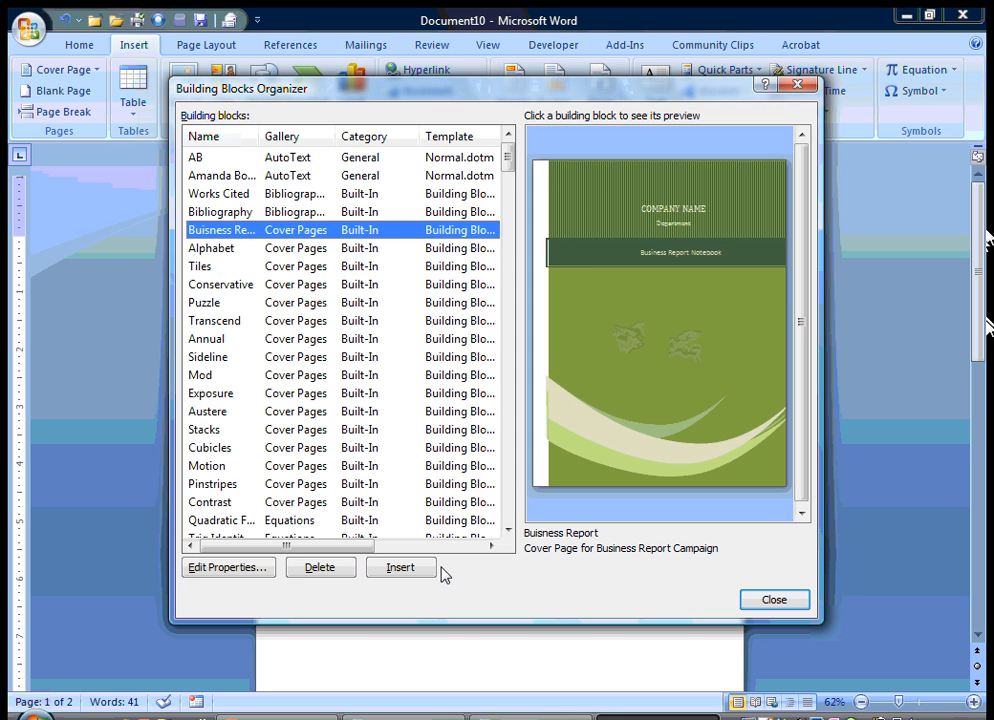
# Insert the Buisness Report cover page, then bring up the Document8 testimonial letter
pyautogui.click(400, 567)
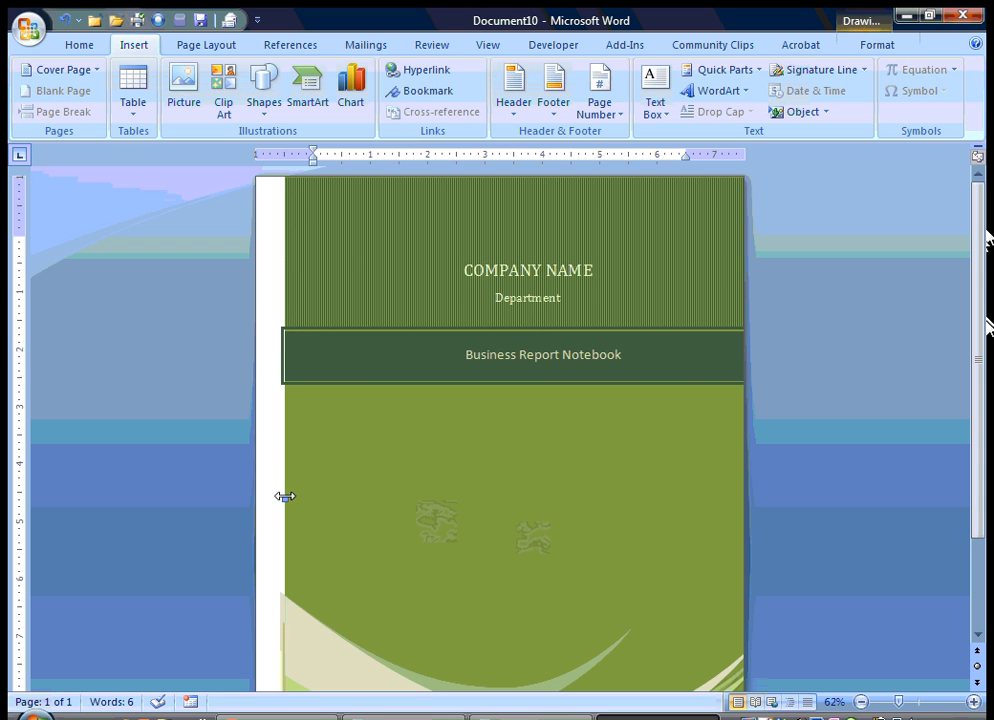
pyautogui.moveTo(329, 526)
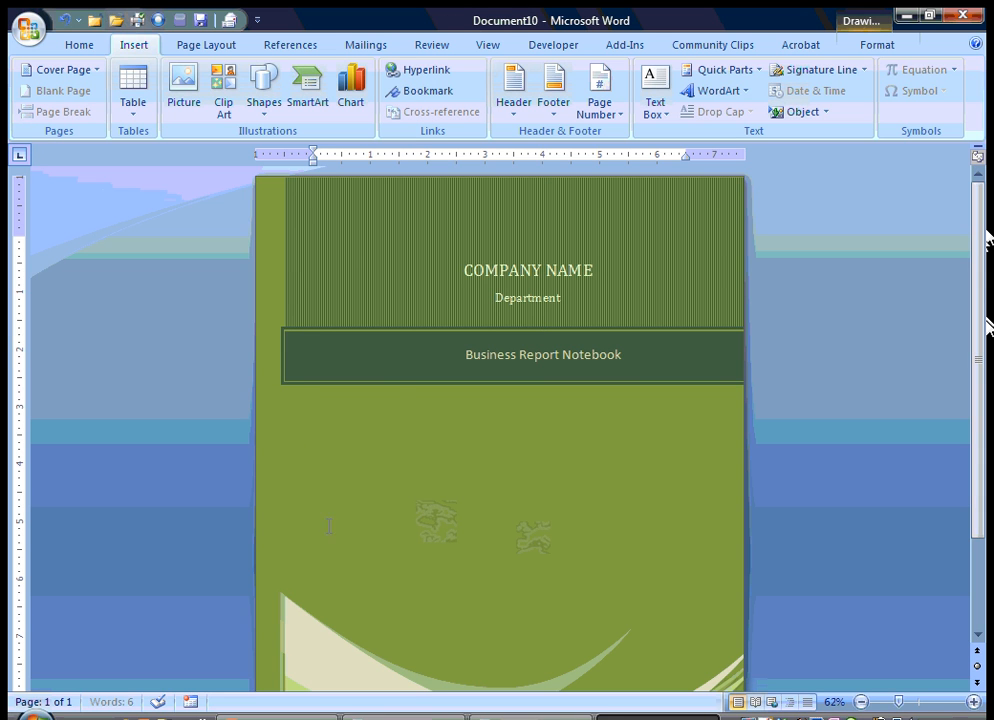
pyautogui.click(543, 354)
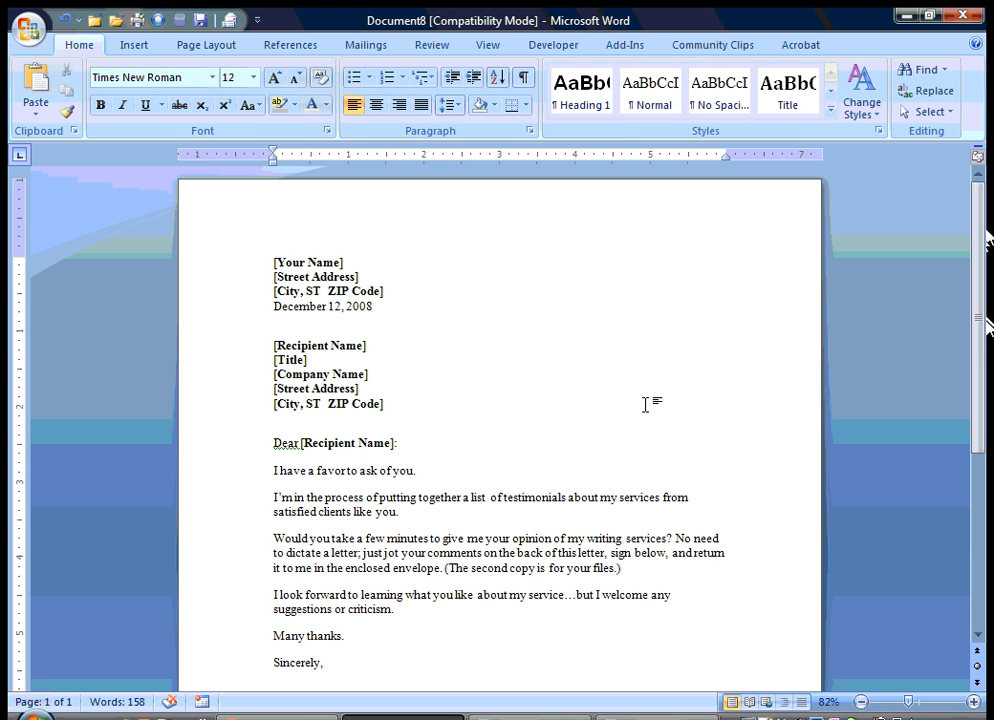
# Scroll down and select the name, title, company and phone lines below Sincerely
pyautogui.scroll(-3)
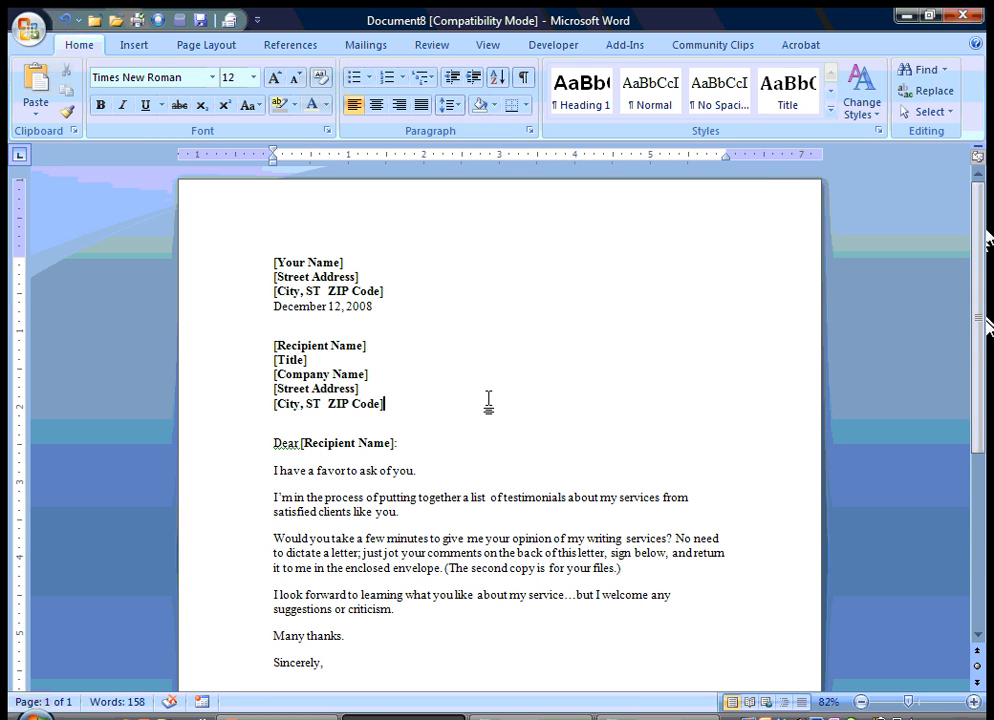
pyautogui.scroll(-3)
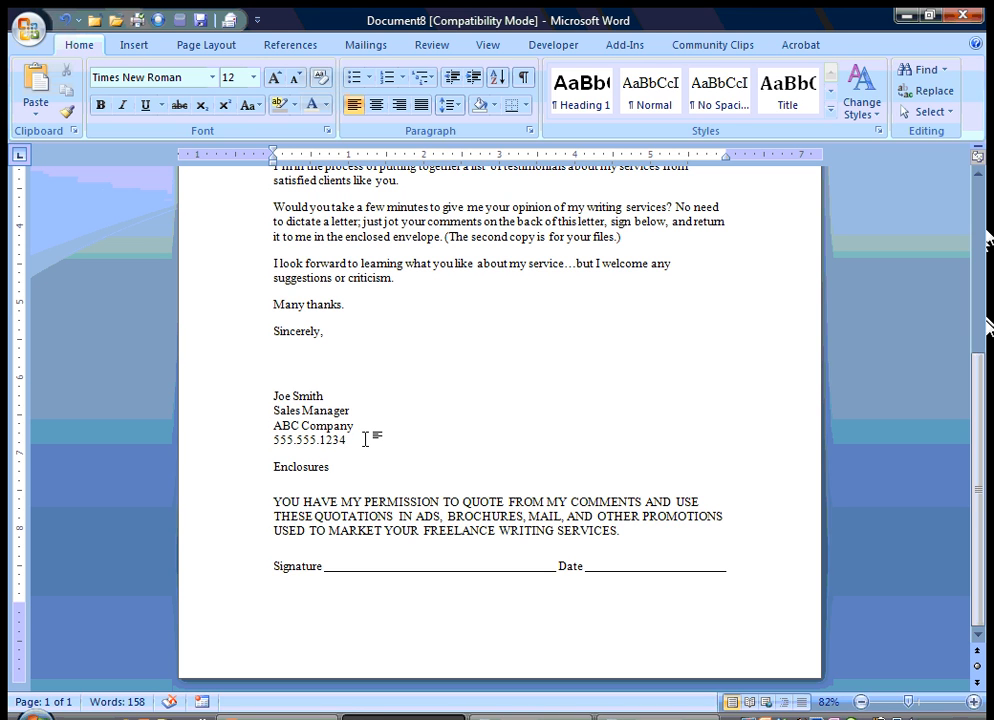
pyautogui.moveTo(366, 440); pyautogui.dragTo(273, 396)
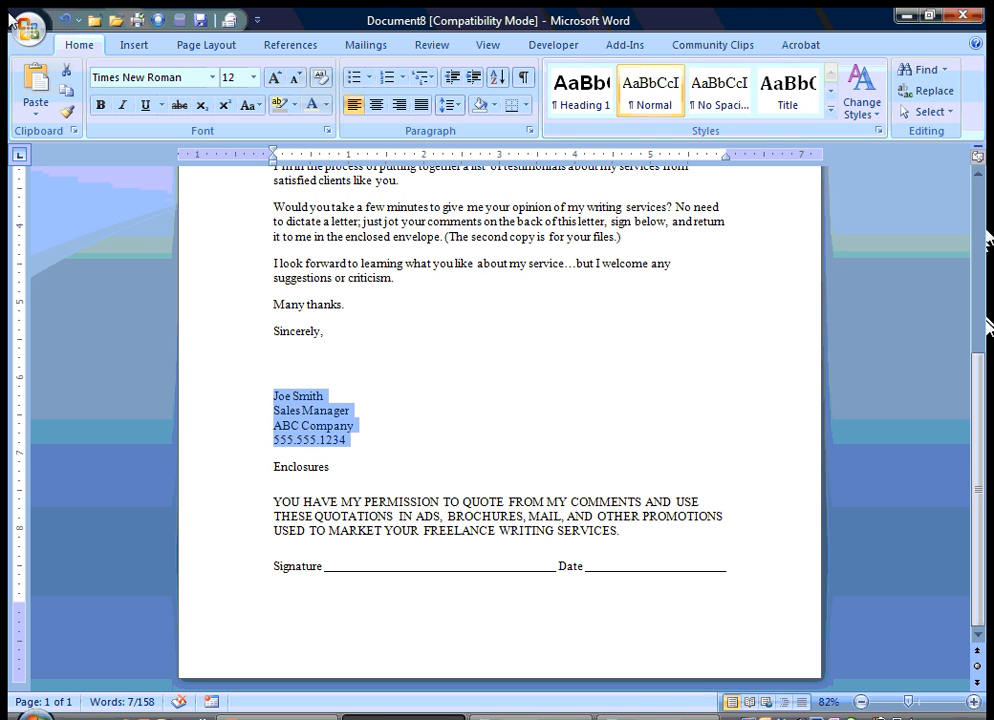
pyautogui.click(133, 44)
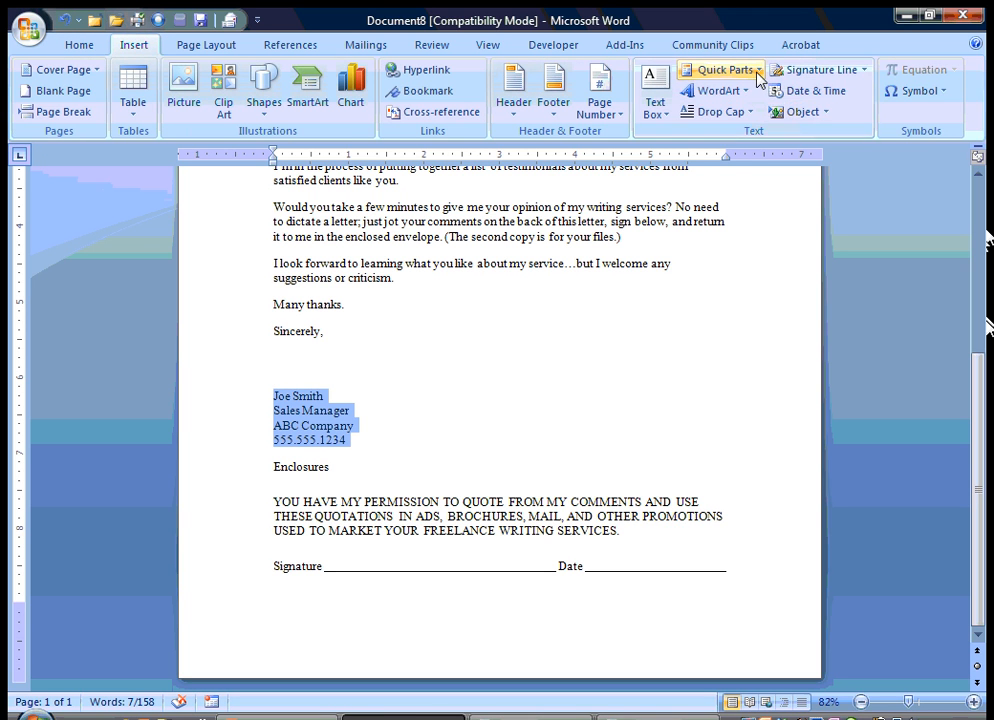
# Save the signature block to the AutoText gallery as 'Joe Smith', described as Joe Smith's Letter Signature
pyautogui.click(721, 69)
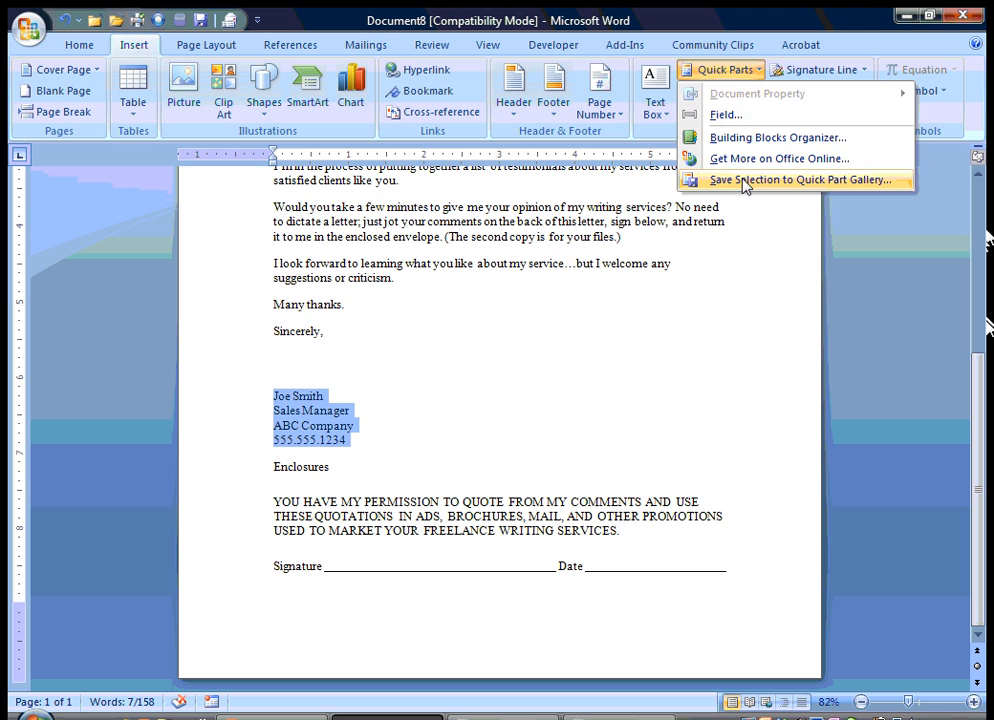
pyautogui.click(800, 179)
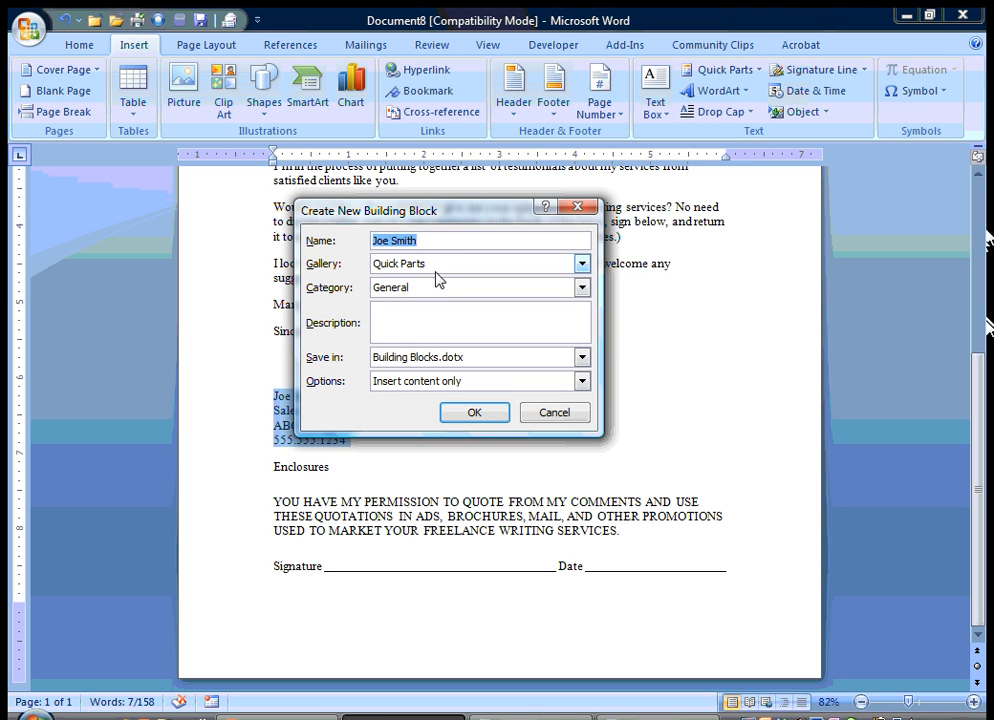
pyautogui.click(582, 263)
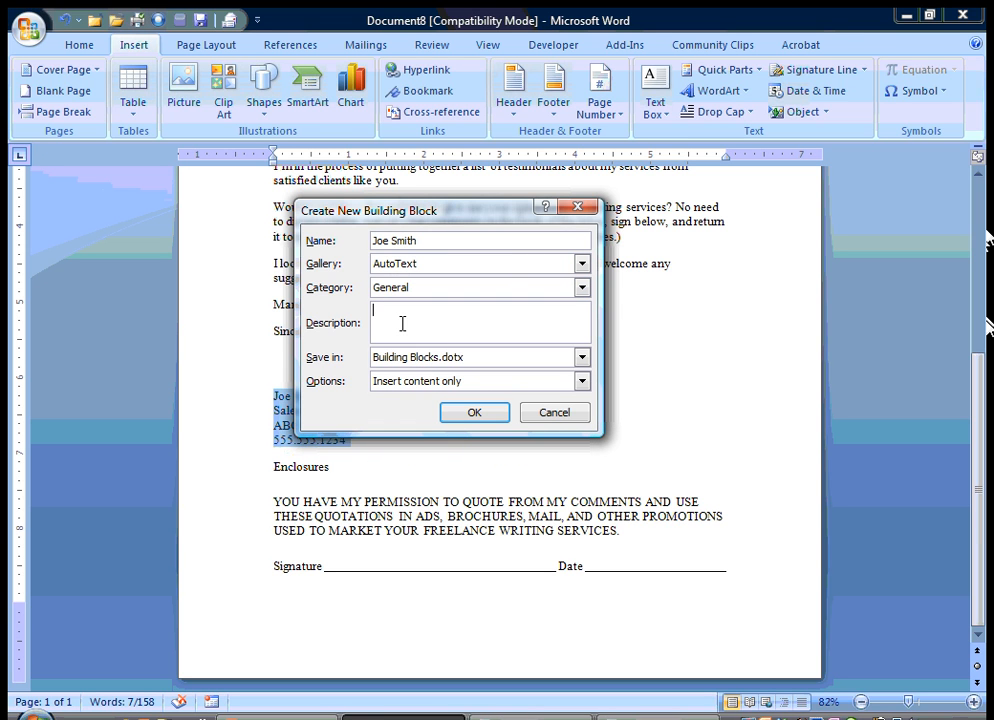
pyautogui.write("Joe Smith's S")
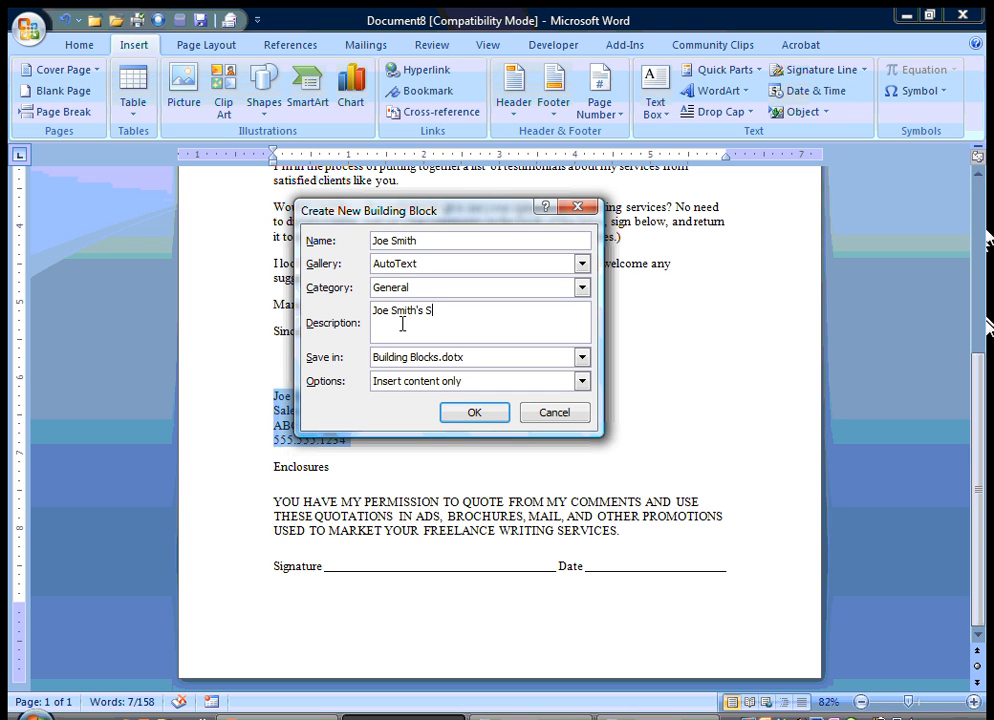
pyautogui.write('Letter Signature')
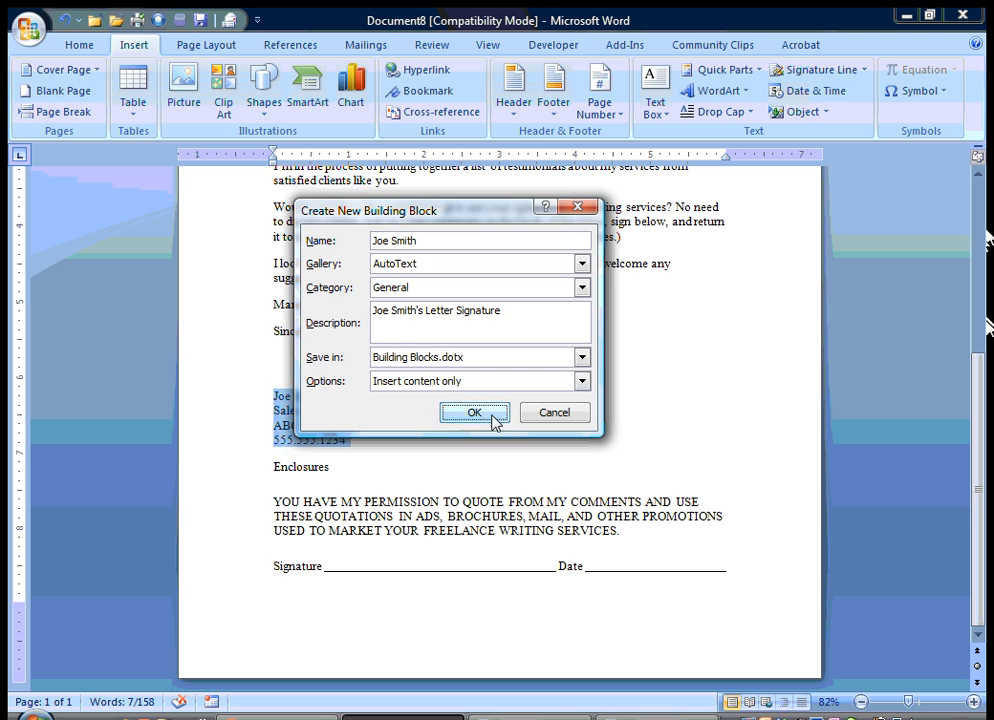
pyautogui.click(474, 412)
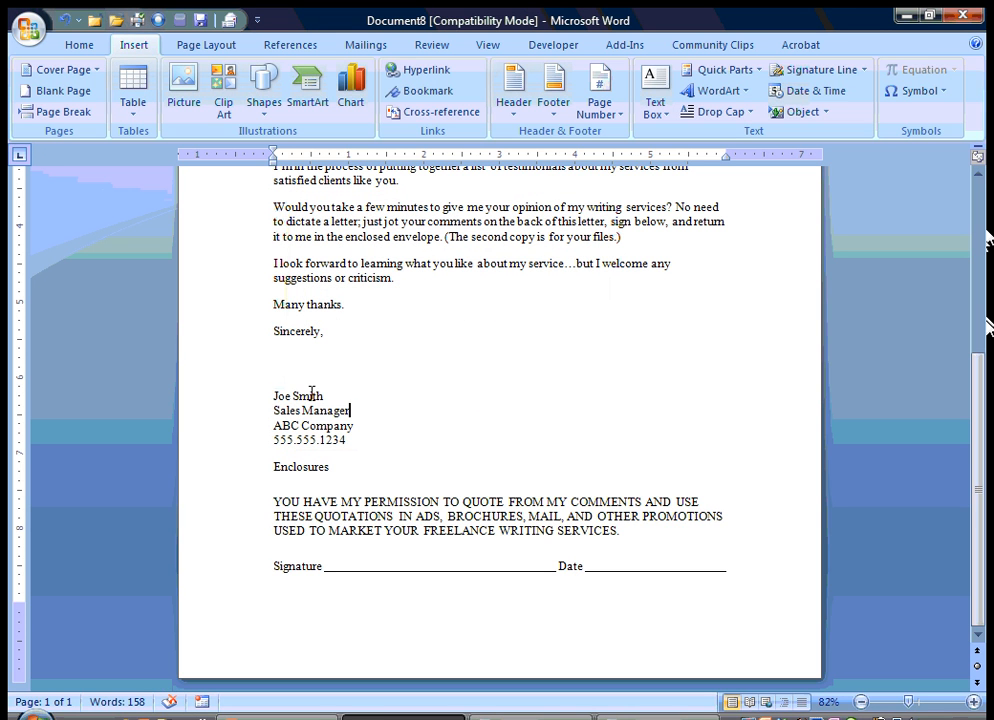
# Replace Joe Smith, Manager and 1234 with John Doe, Associate and 1245, then select the signature
pyautogui.doubleClick(298, 396)
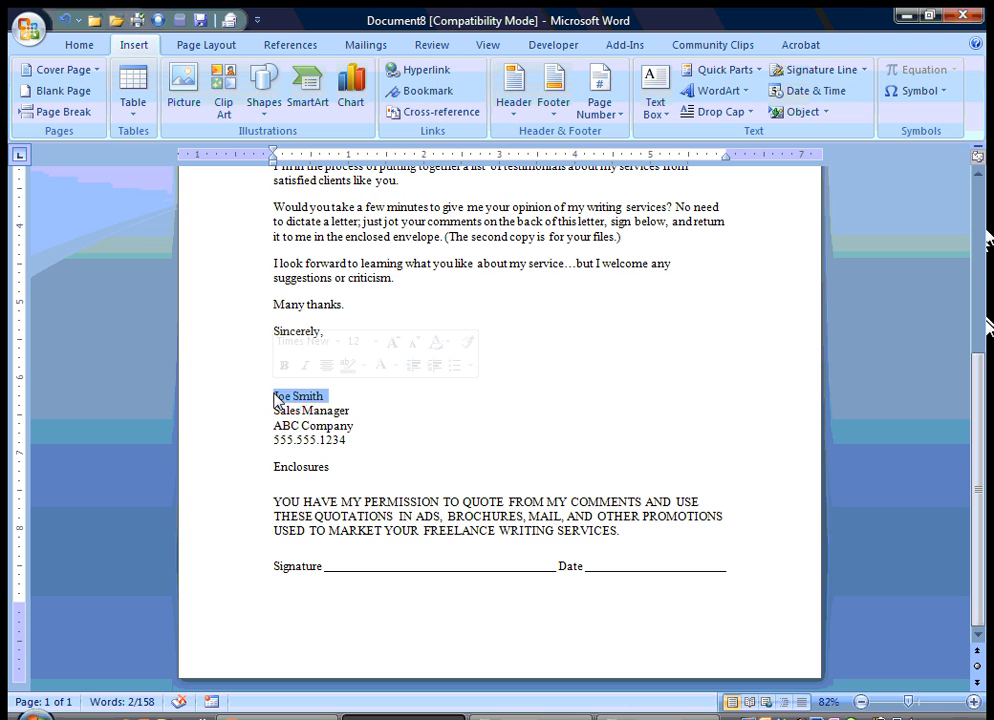
pyautogui.write('John')
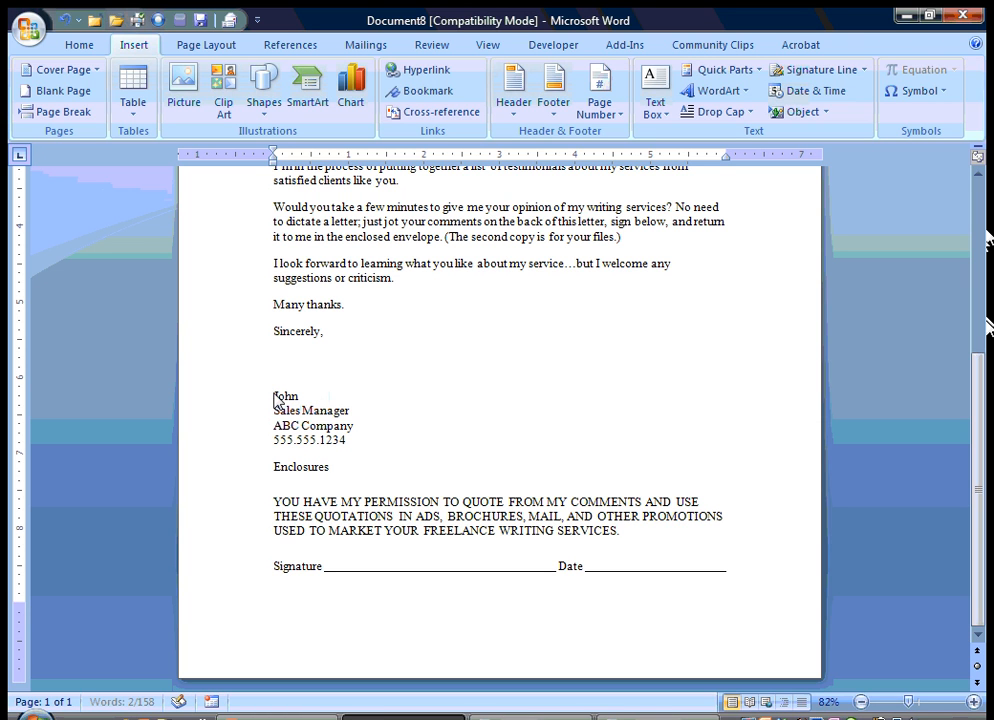
pyautogui.write('Doe')
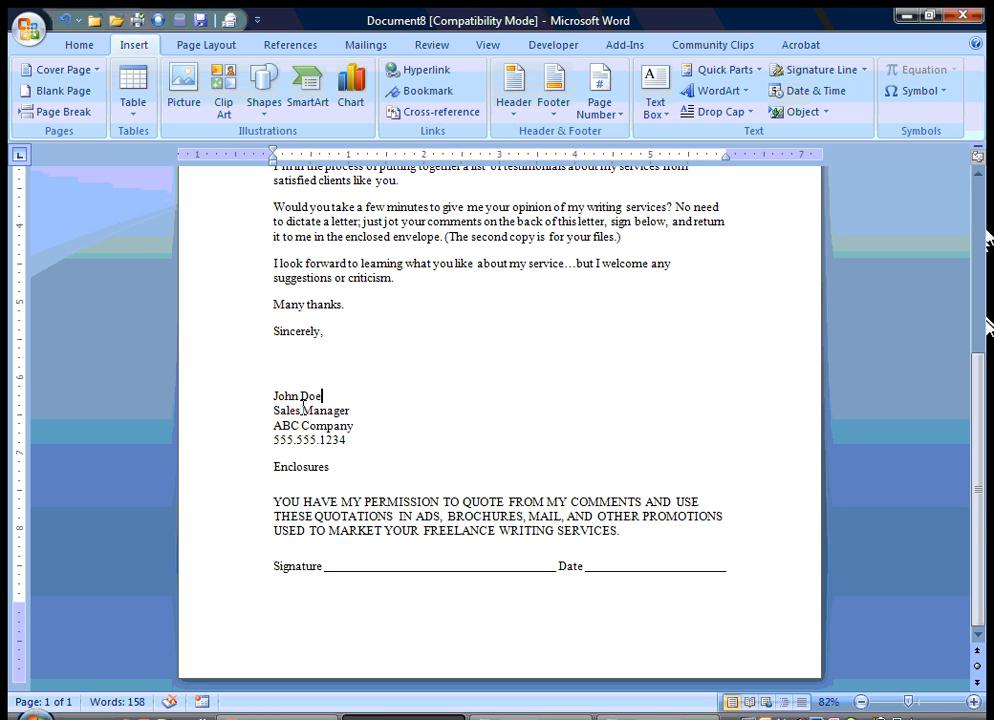
pyautogui.doubleClick(327, 411)
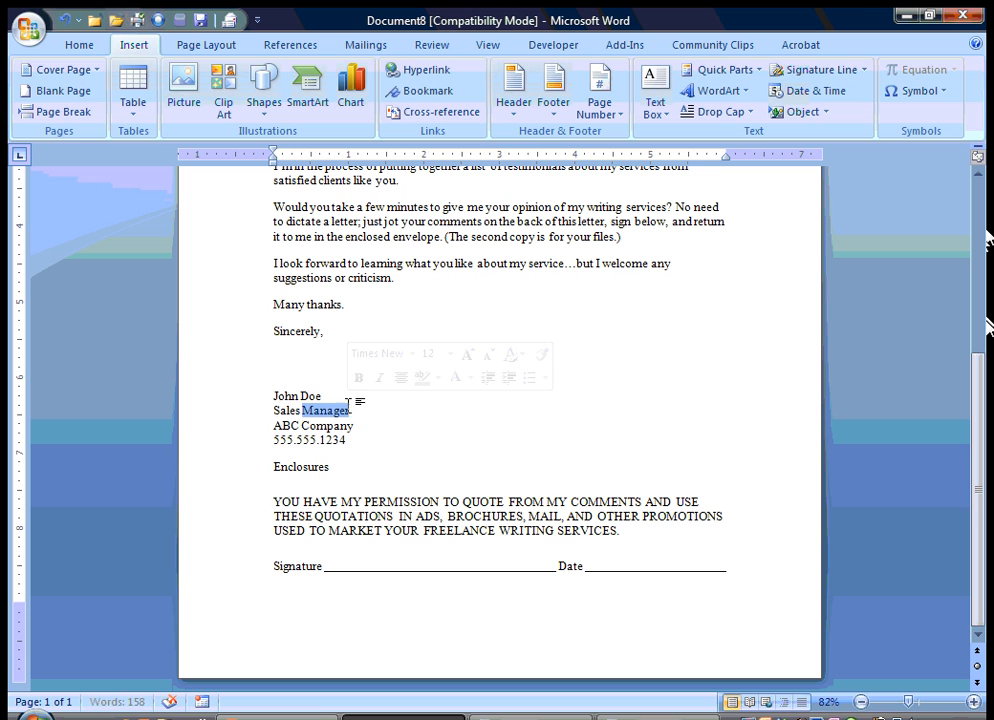
pyautogui.write('Associate')
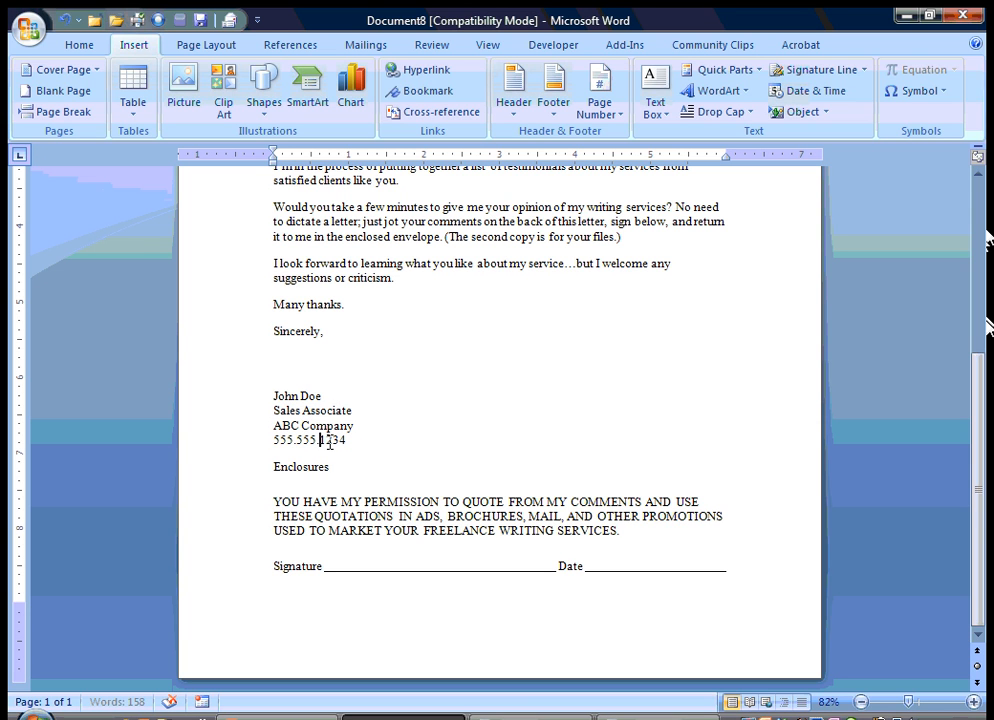
pyautogui.doubleClick(333, 440)
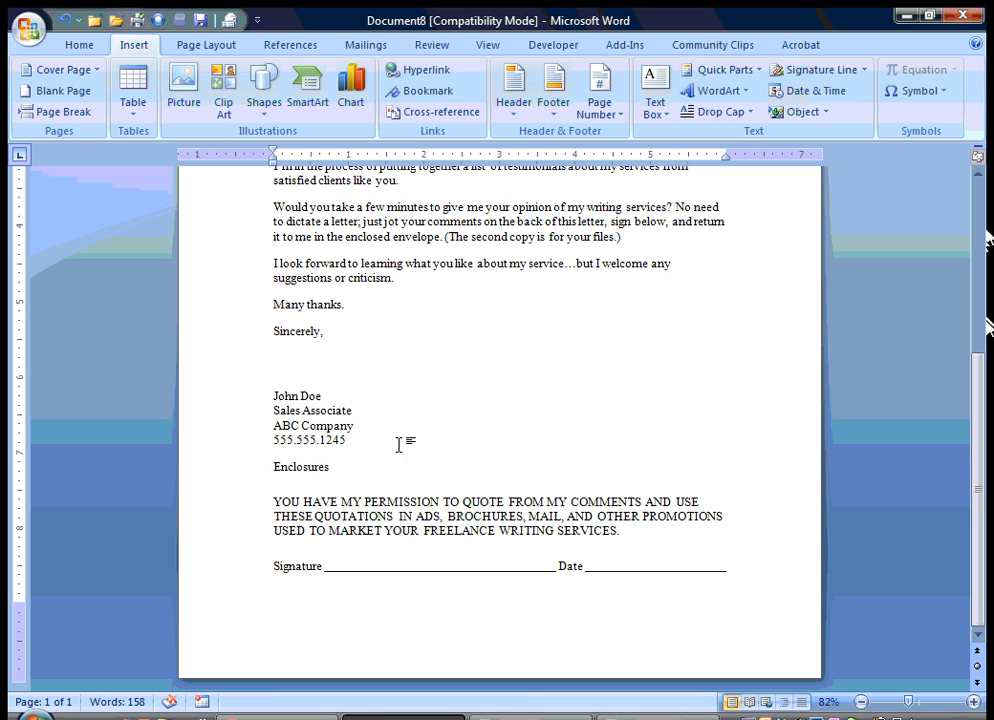
pyautogui.moveTo(274, 396); pyautogui.dragTo(349, 440)
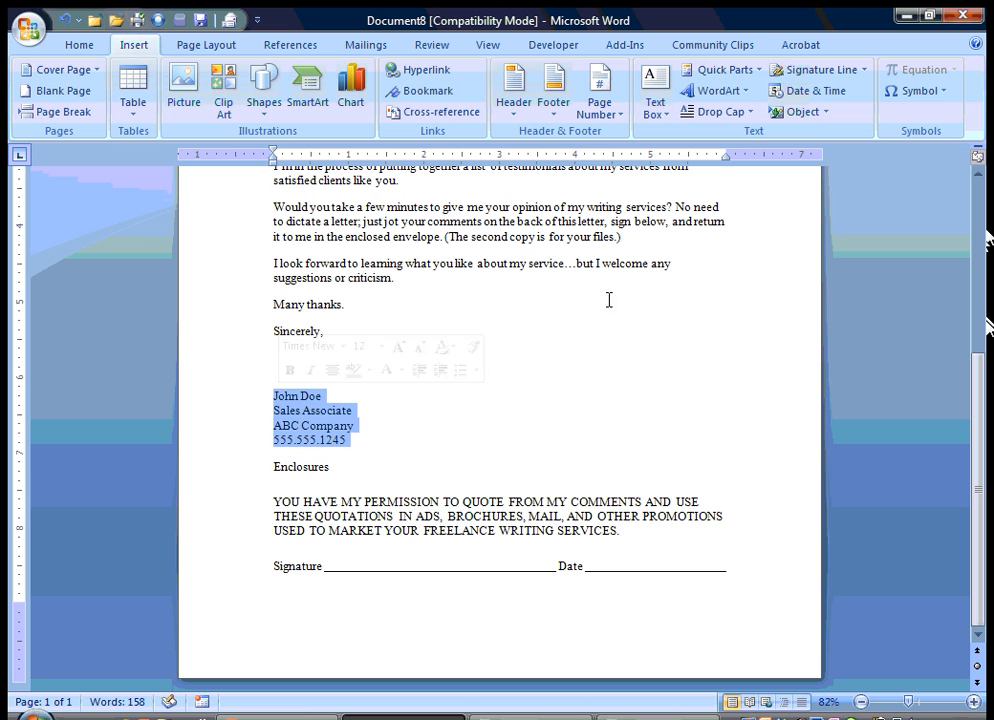
# Save the selected signature as Quick Part 'John Doe' (John Doe's Letter Signature), then delete it
pyautogui.click(722, 69)
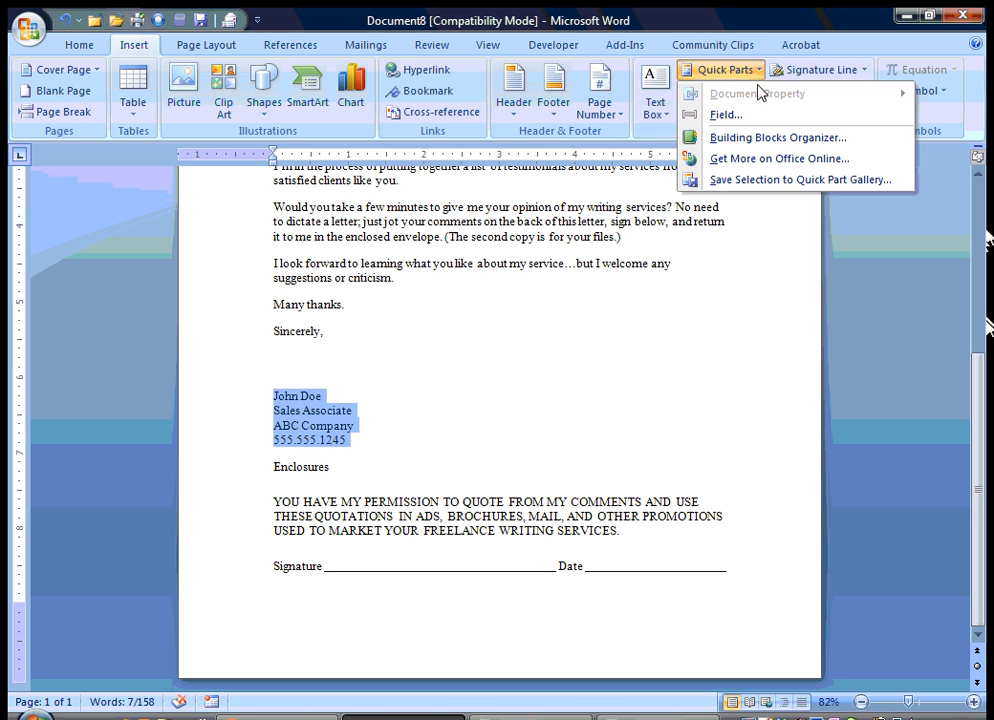
pyautogui.click(799, 179)
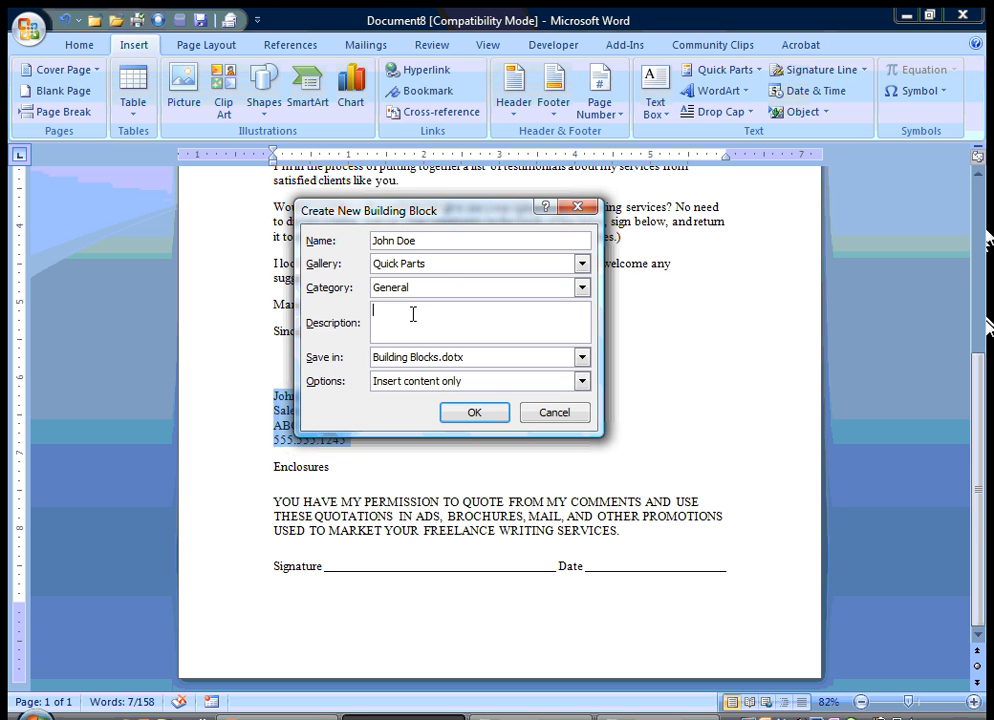
pyautogui.write('John do')
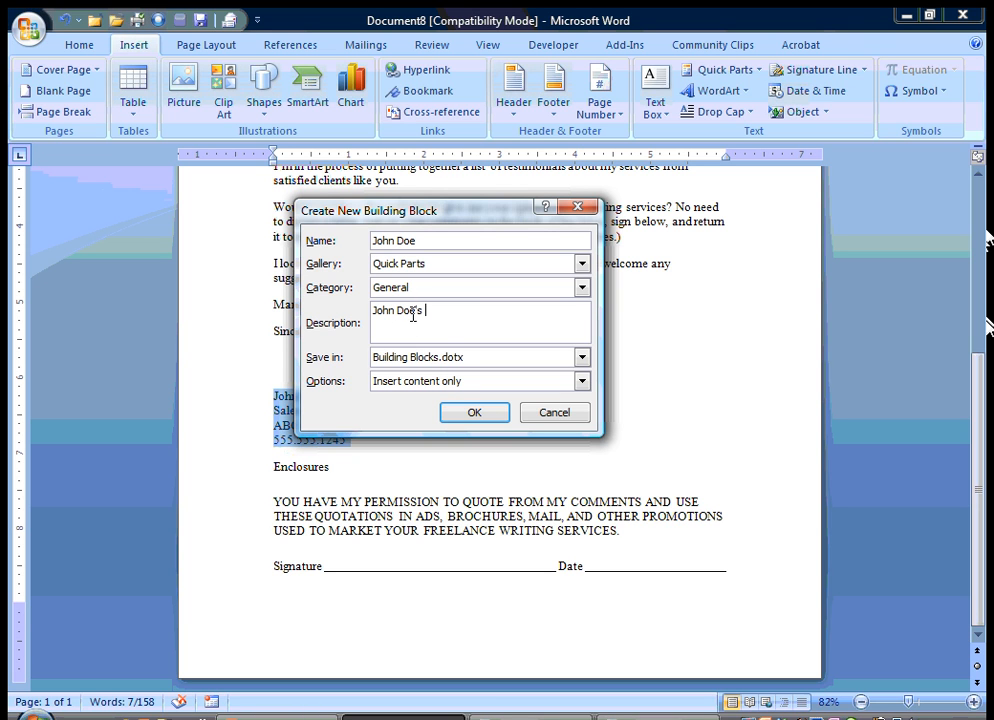
pyautogui.write('Letter Signature')
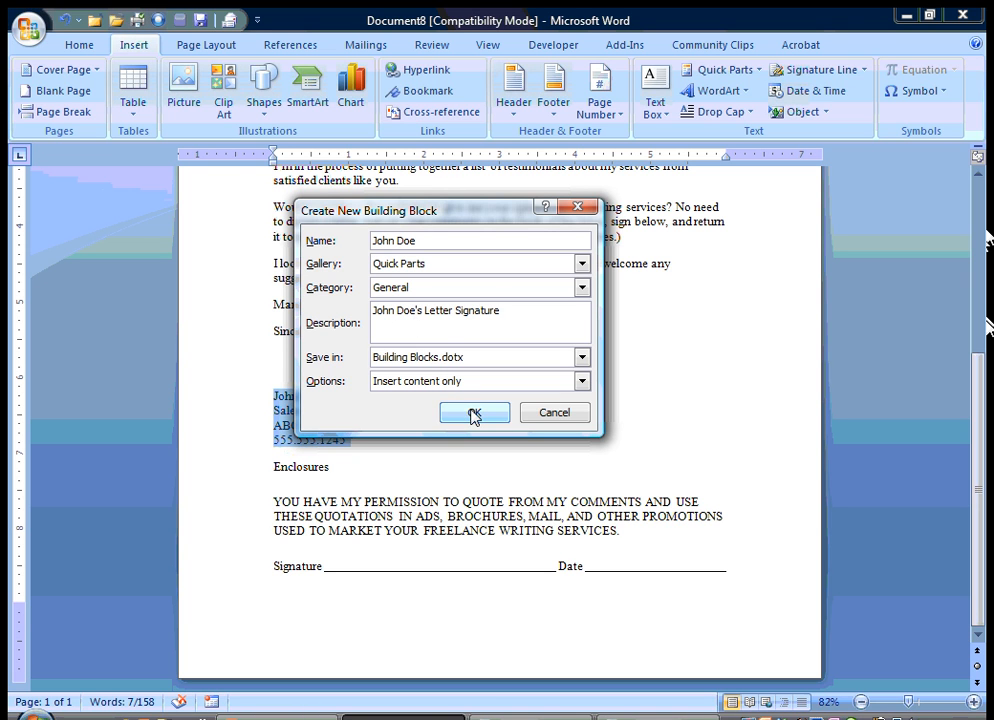
pyautogui.click(474, 412)
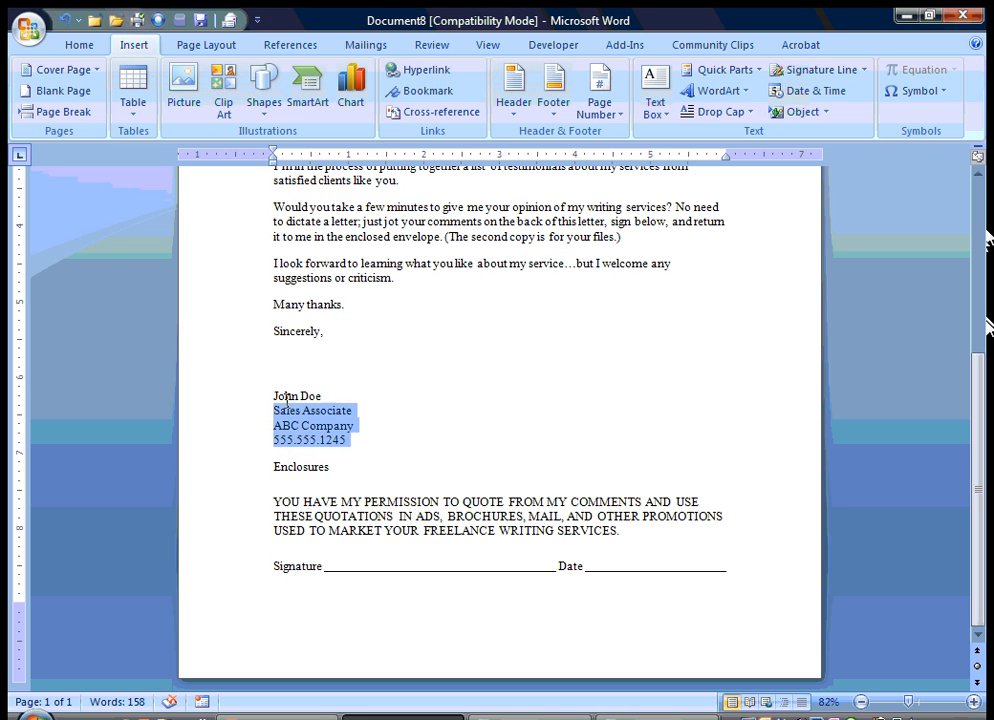
pyautogui.press('Delete')
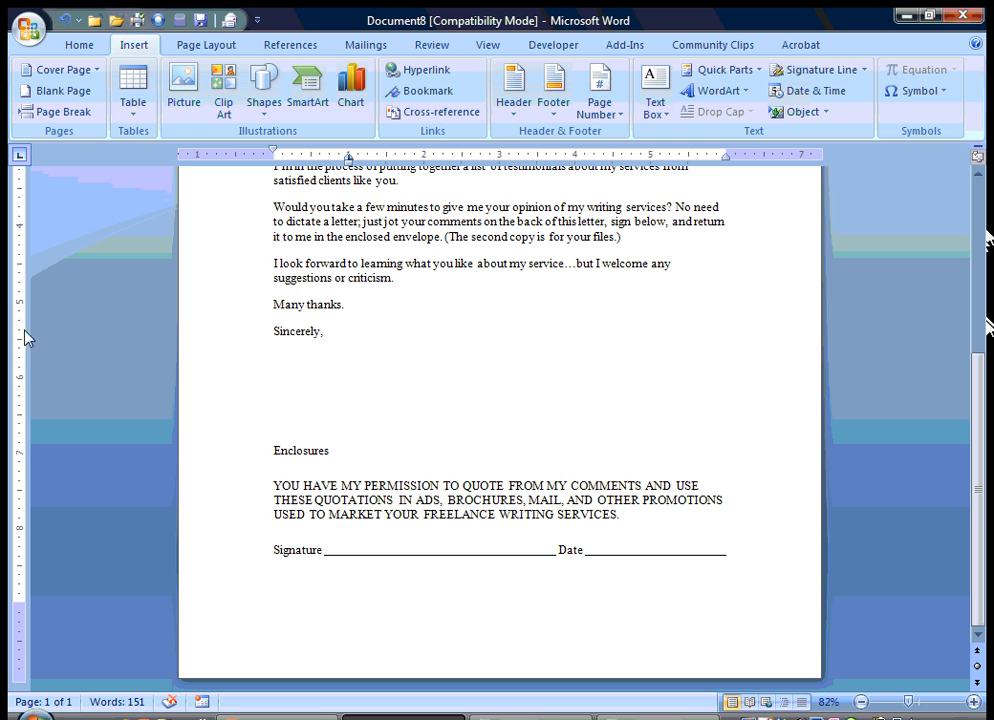
pyautogui.click(720, 69)
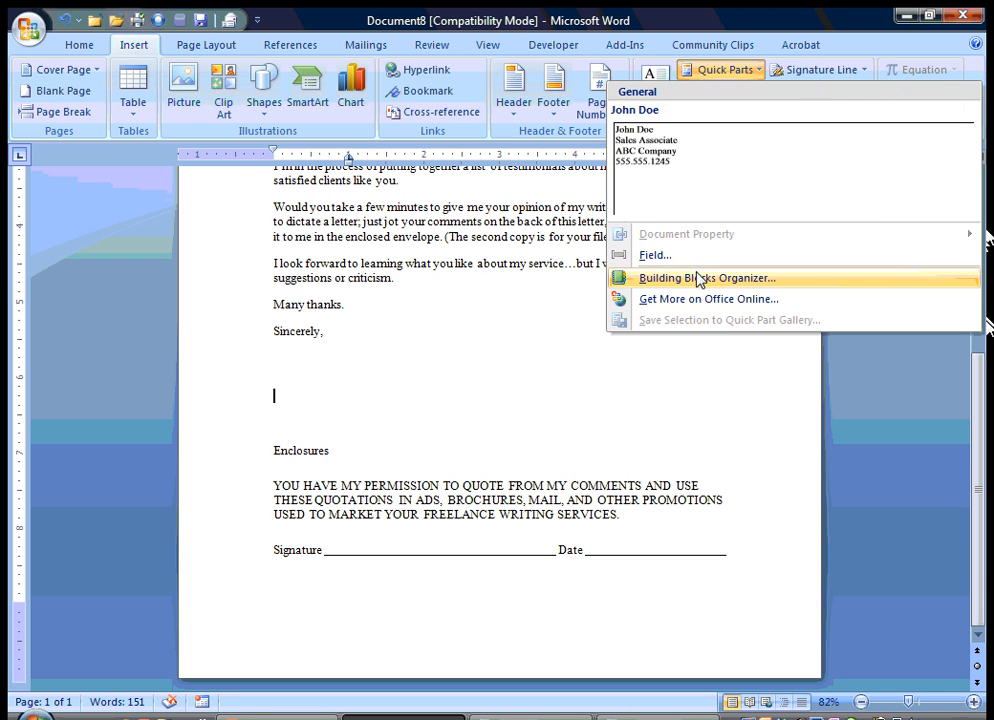
pyautogui.click(705, 278)
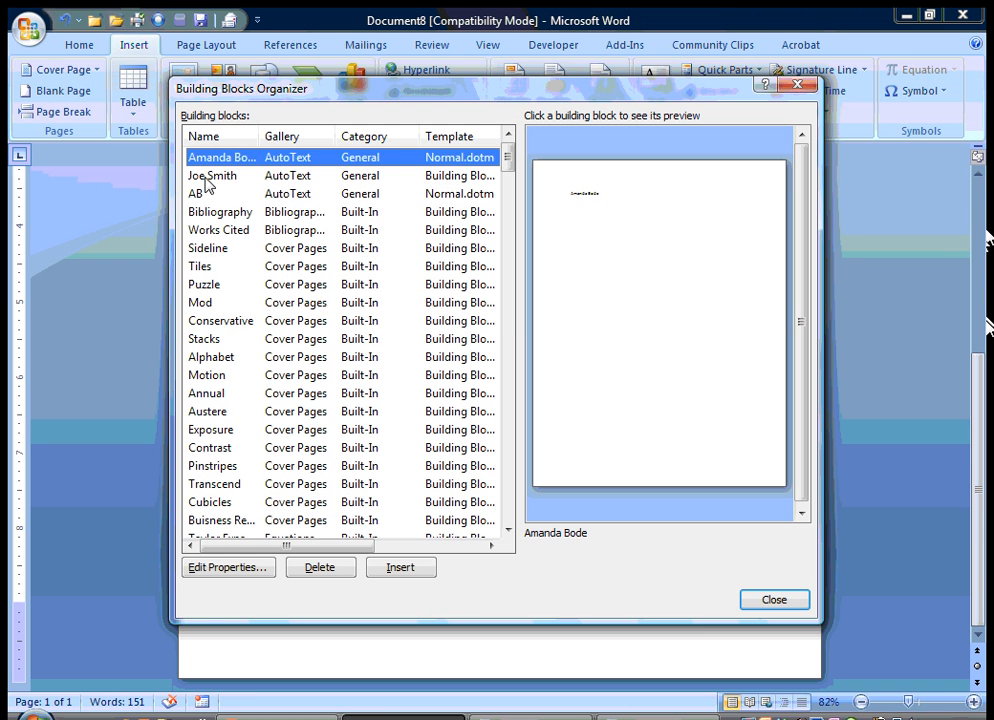
pyautogui.click(212, 175)
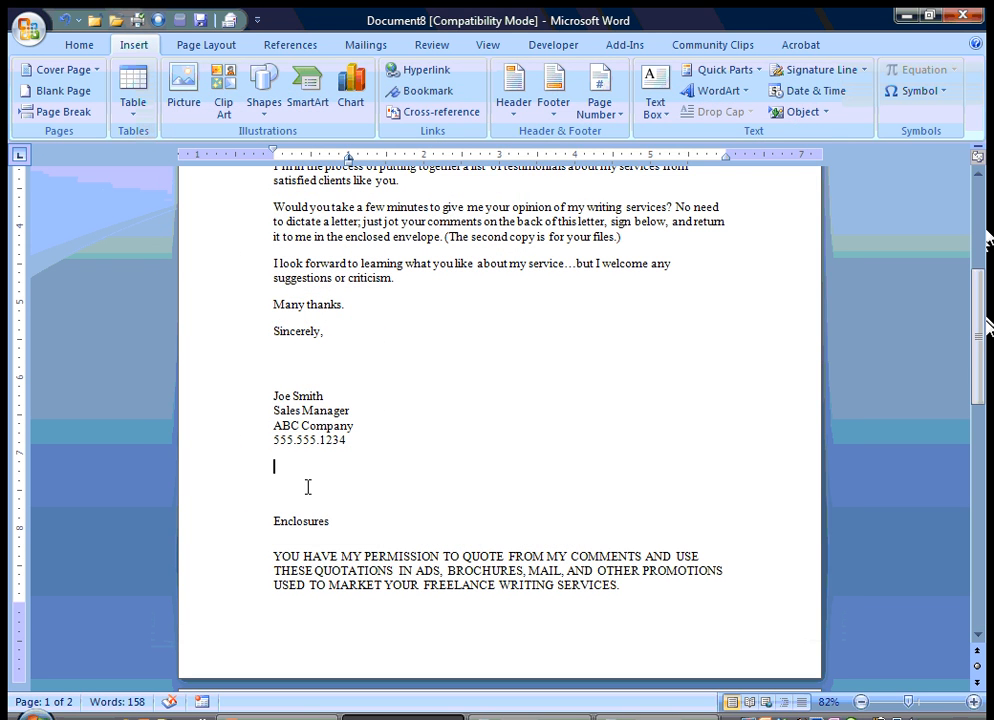
pyautogui.click(720, 69)
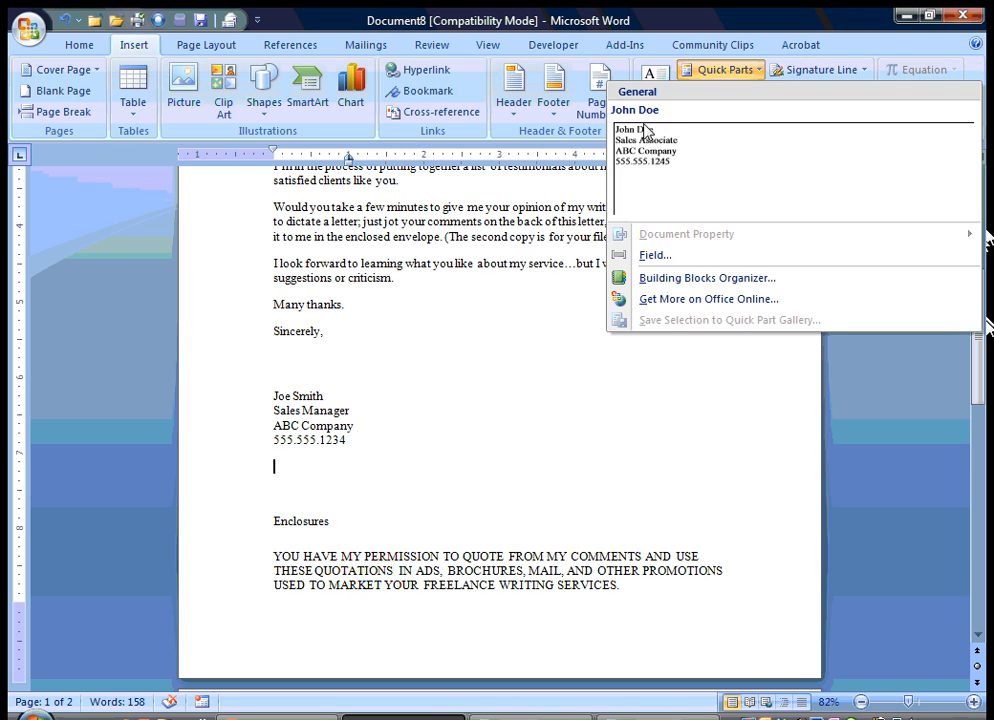
pyautogui.click(635, 110)
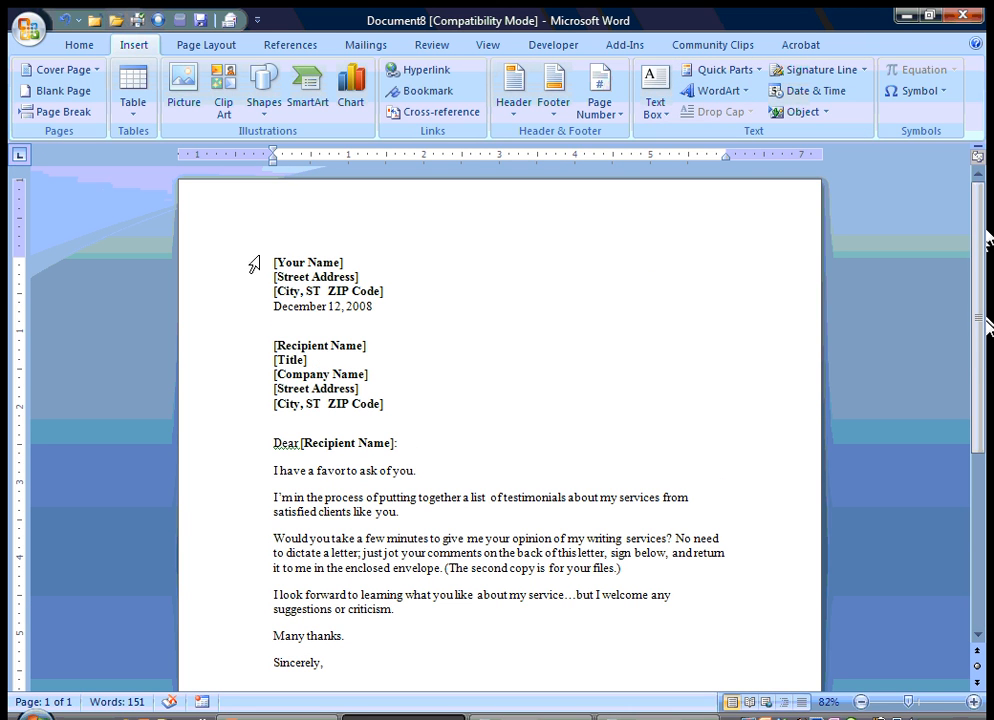
pyautogui.moveTo(273, 262); pyautogui.dragTo(384, 404)
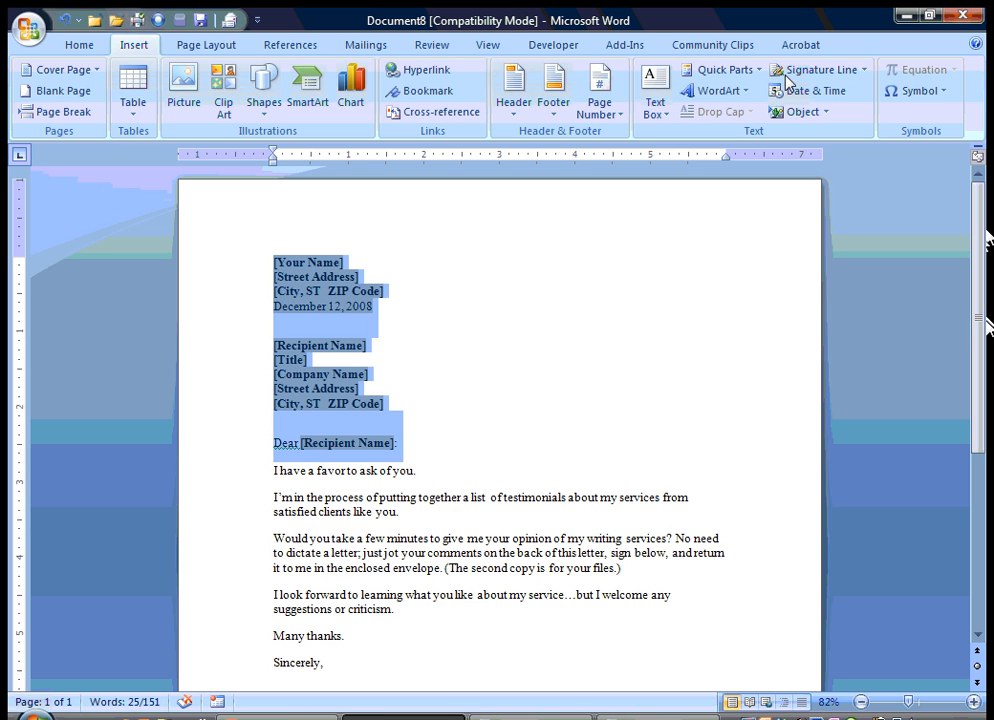
pyautogui.click(718, 69)
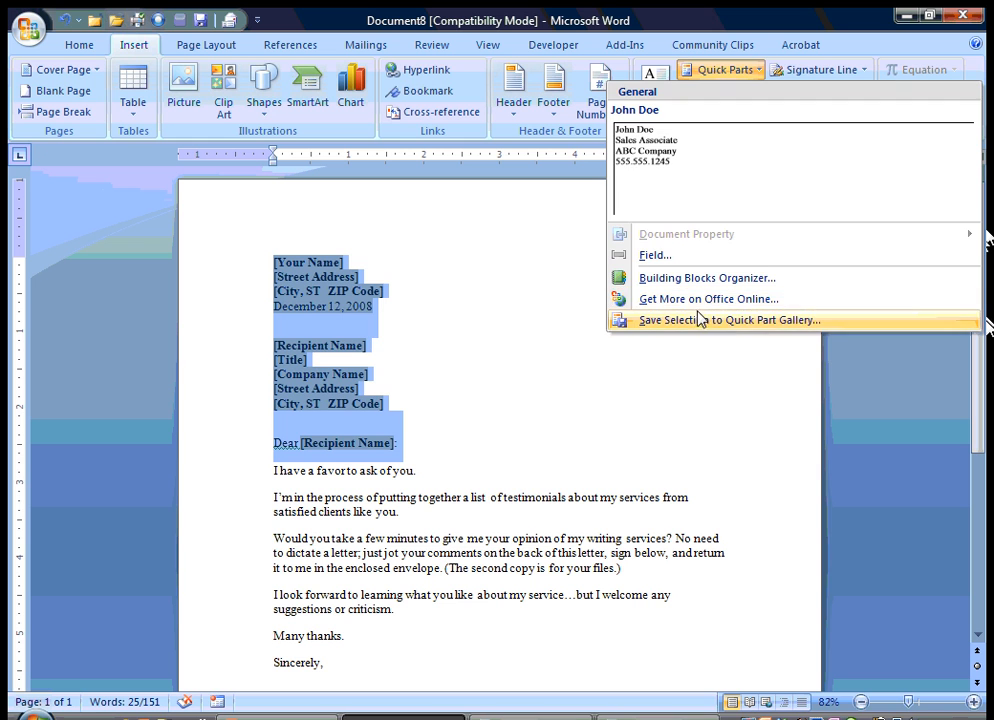
pyautogui.click(728, 320)
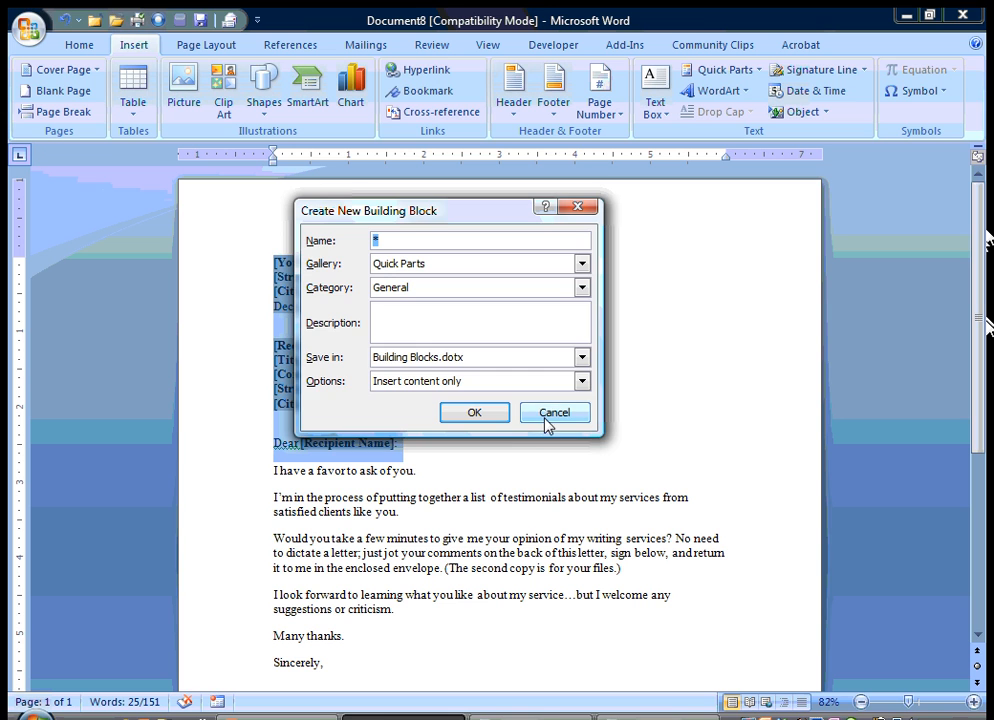
pyautogui.click(554, 412)
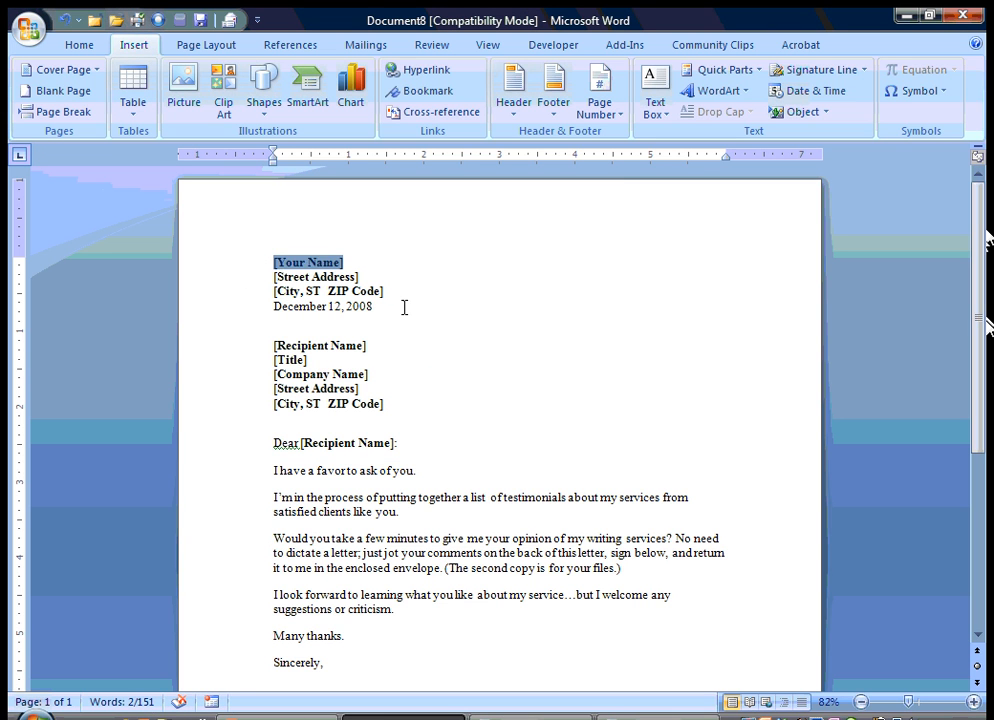
pyautogui.click(398, 442)
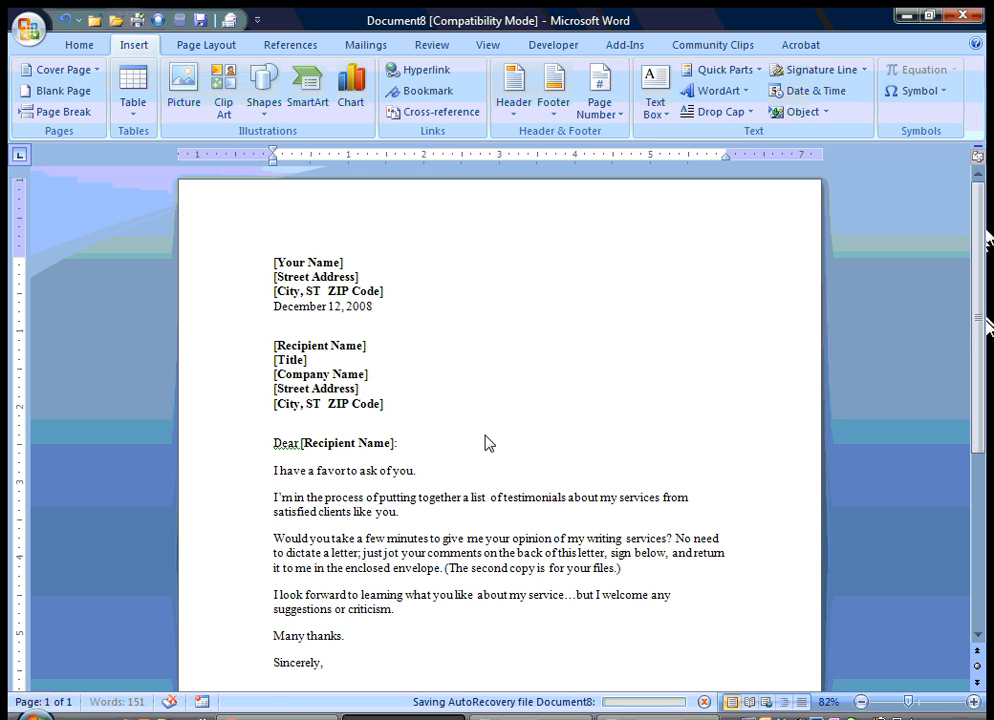
# Insert the CONFIDENTIAL 1 watermark from the Building Blocks Organizer's Watermarks gallery
pyautogui.click(721, 69)
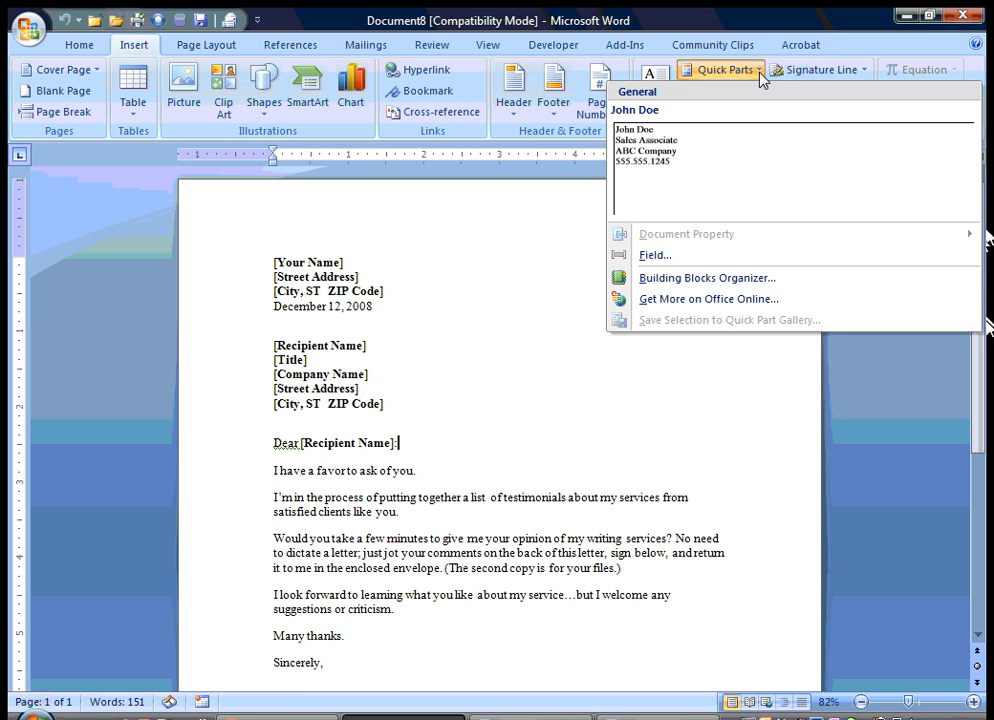
pyautogui.click(707, 277)
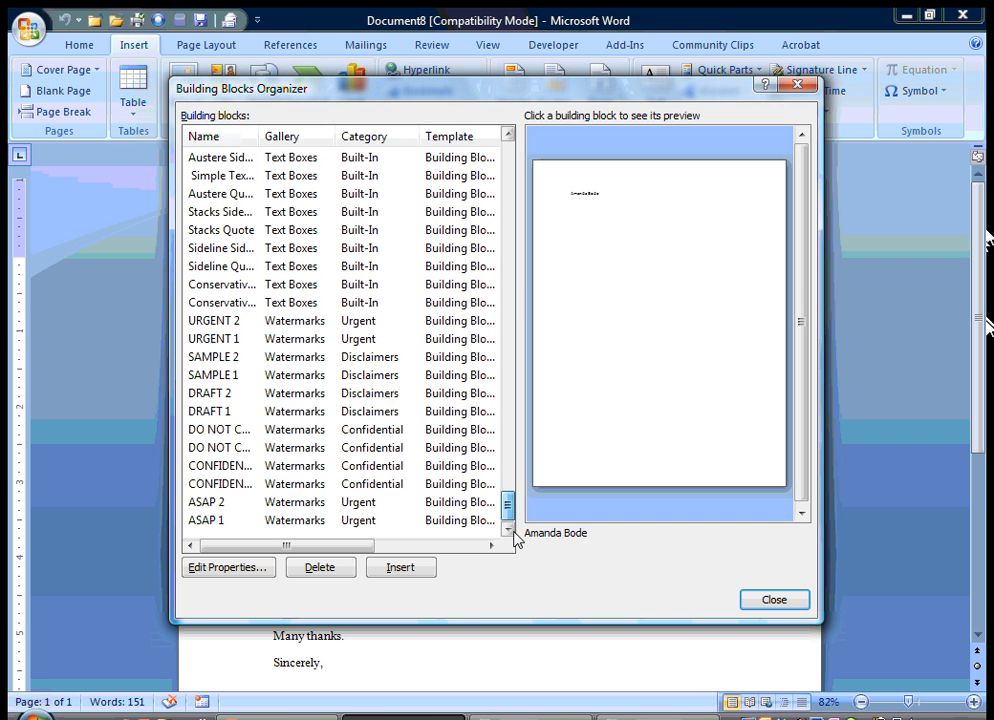
pyautogui.click(220, 484)
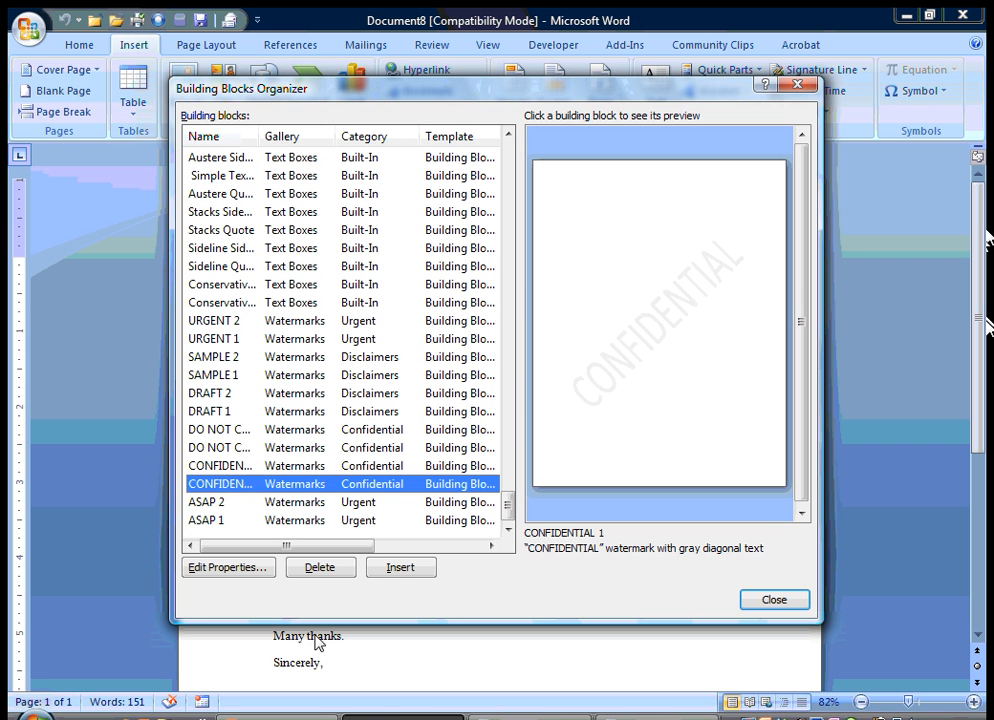
pyautogui.click(774, 599)
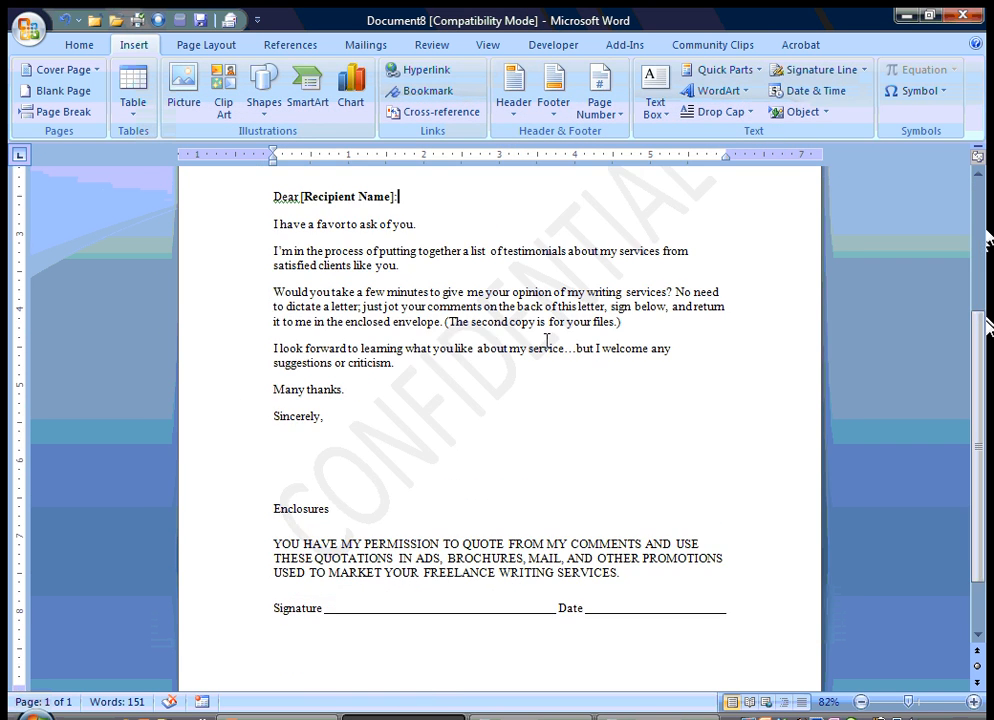
pyautogui.scroll(3)
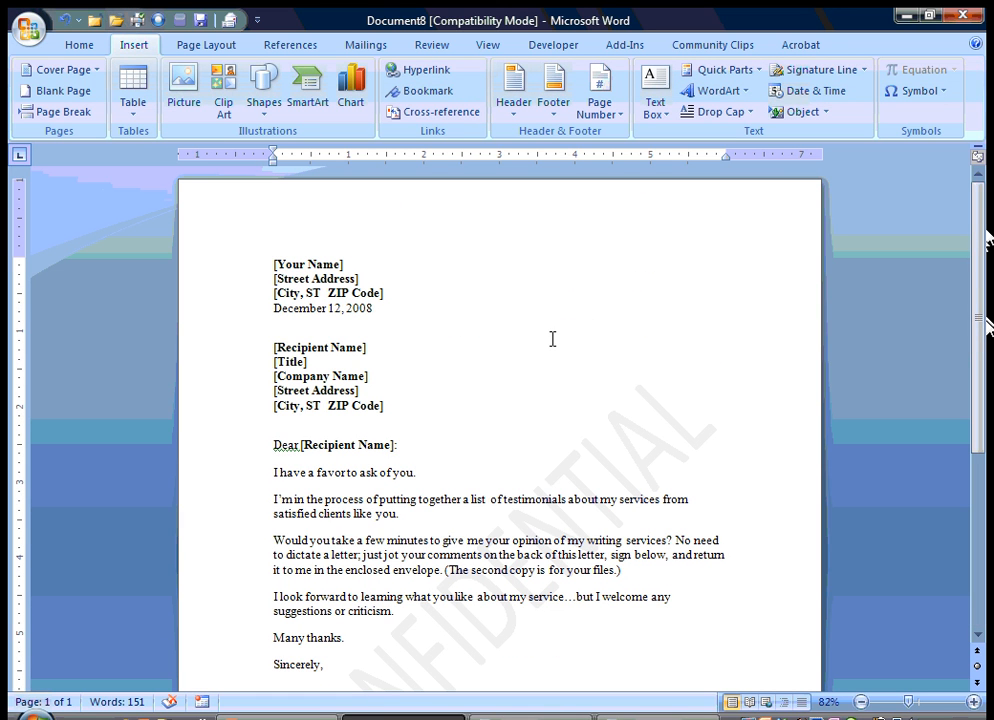